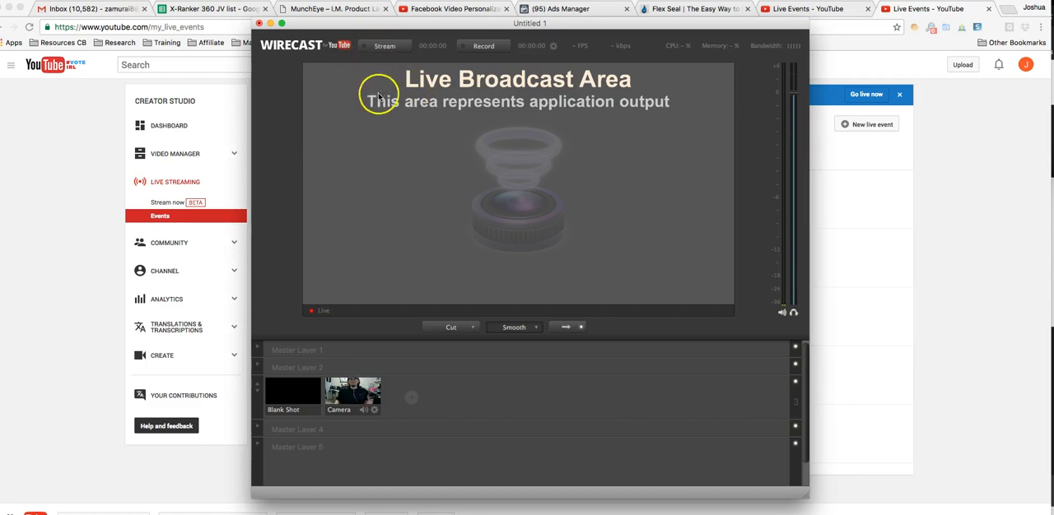
pyautogui.moveTo(415, 191)
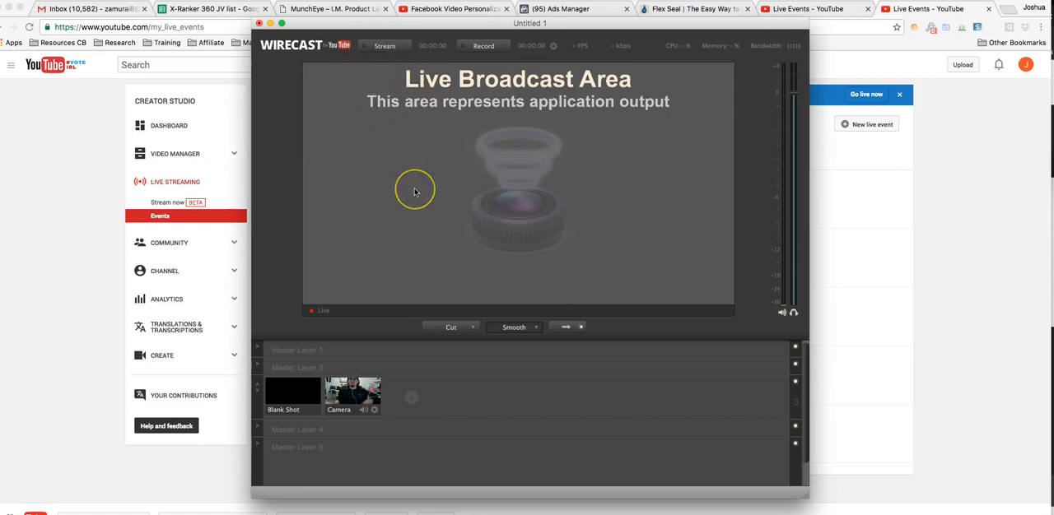
pyautogui.moveTo(319, 310)
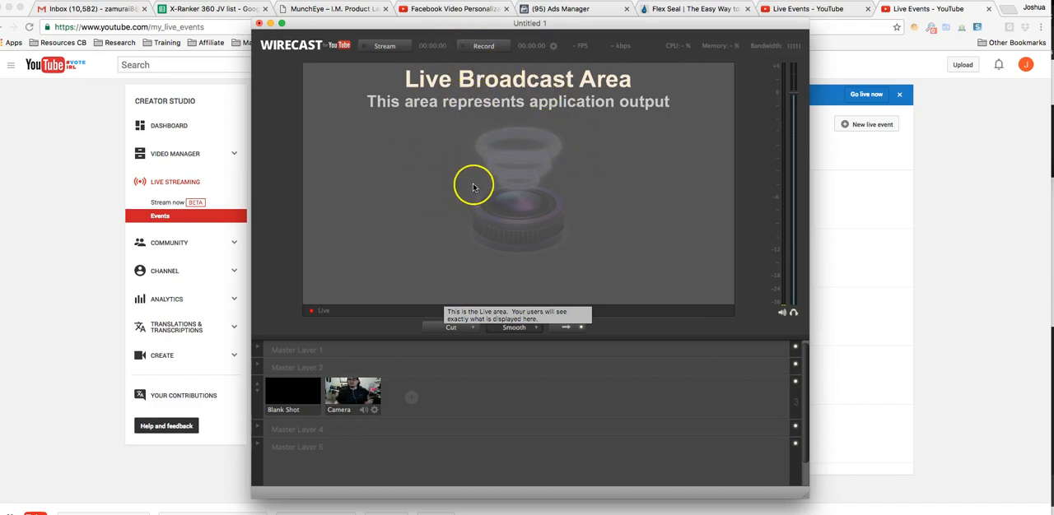
pyautogui.moveTo(540, 102)
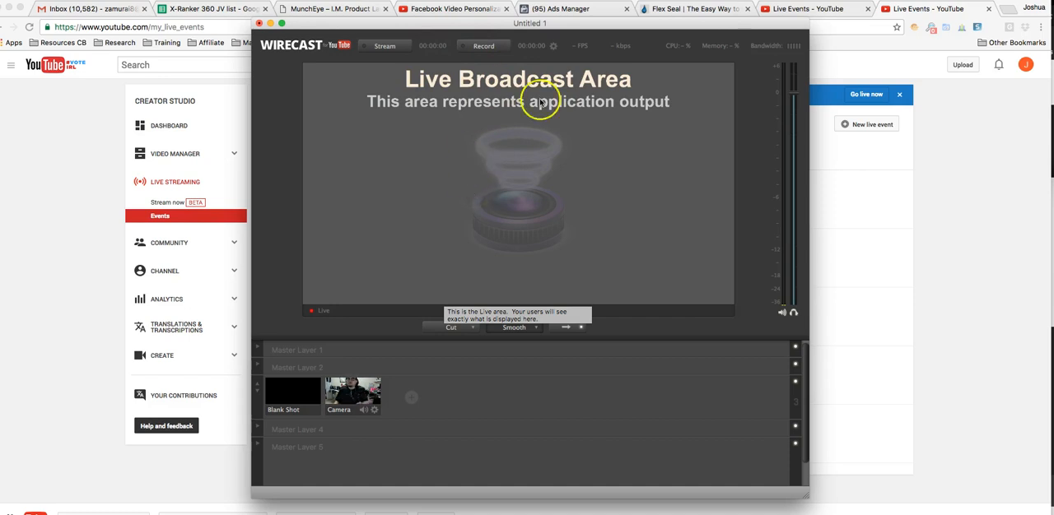
pyautogui.moveTo(279, 171)
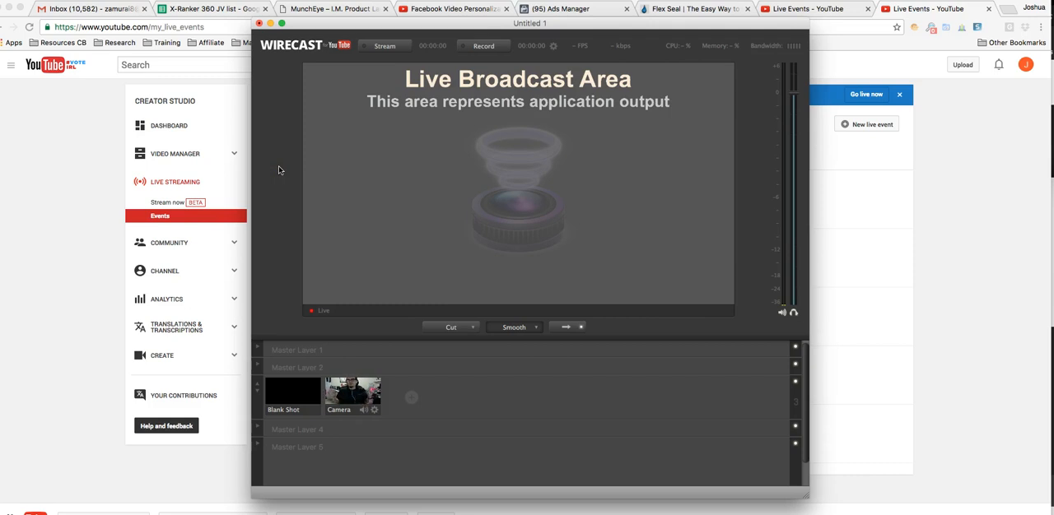
pyautogui.moveTo(311, 98)
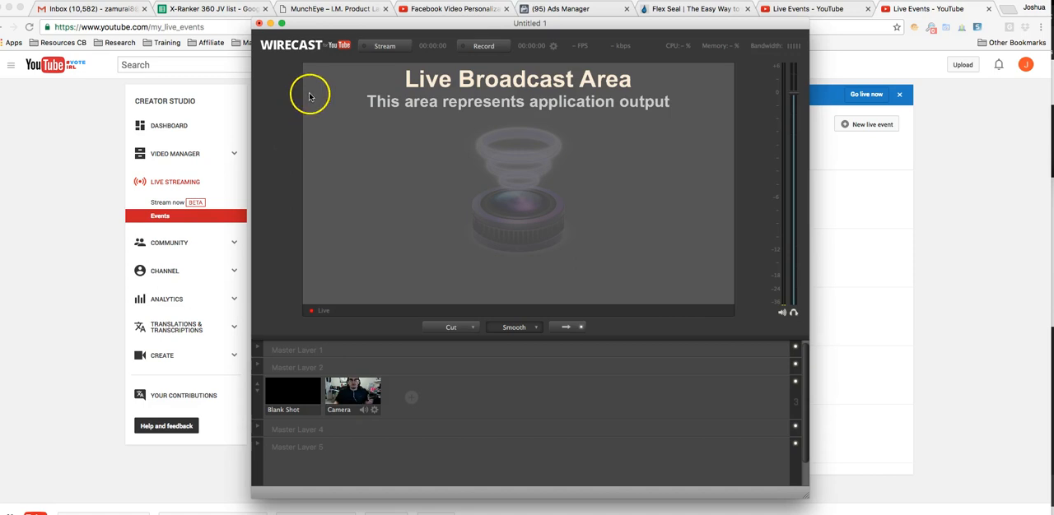
pyautogui.moveTo(420, 119)
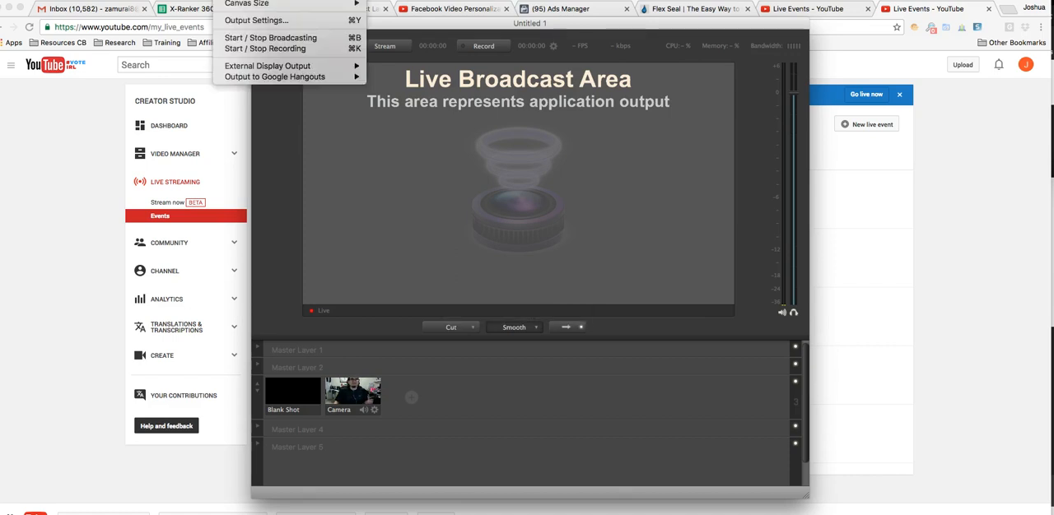
# Bring up Wirecast's Output Settings showing the YouTube destination beside the record-to-disk MP4.
pyautogui.click(382, 46)
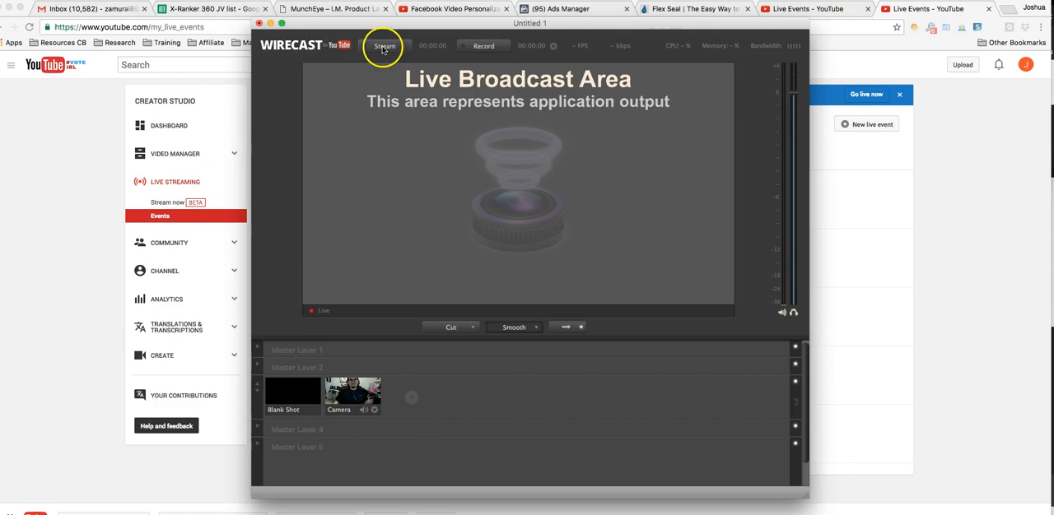
pyautogui.click(381, 46)
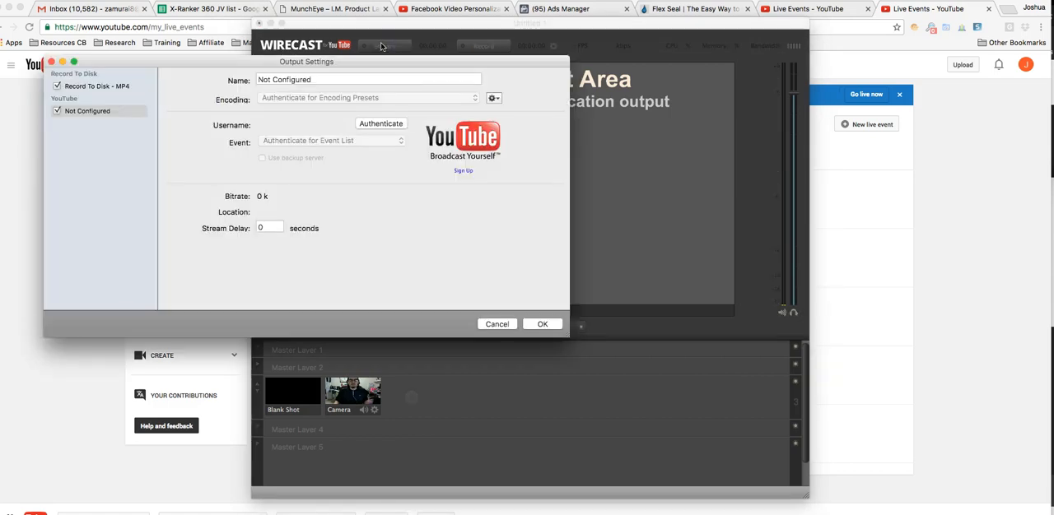
pyautogui.moveTo(350, 125)
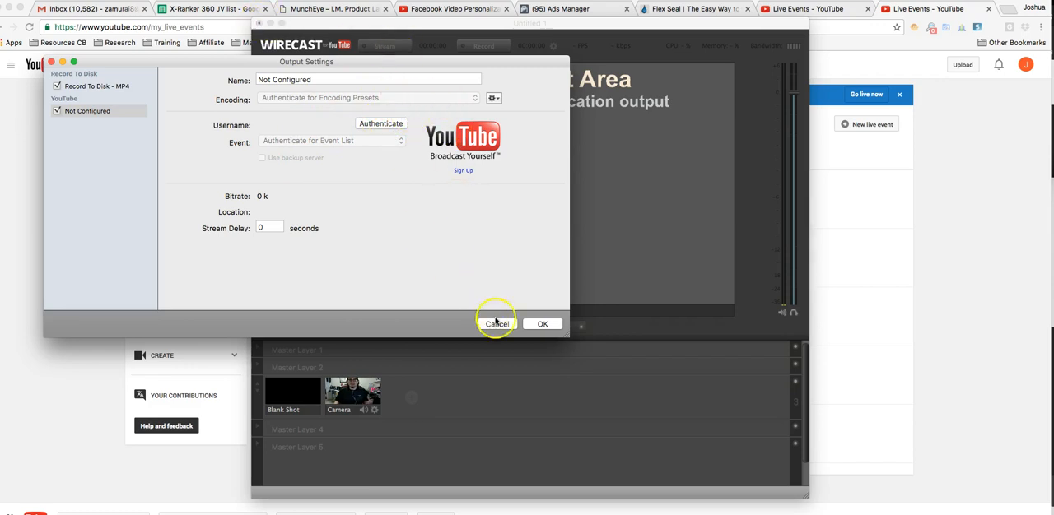
pyautogui.click(498, 323)
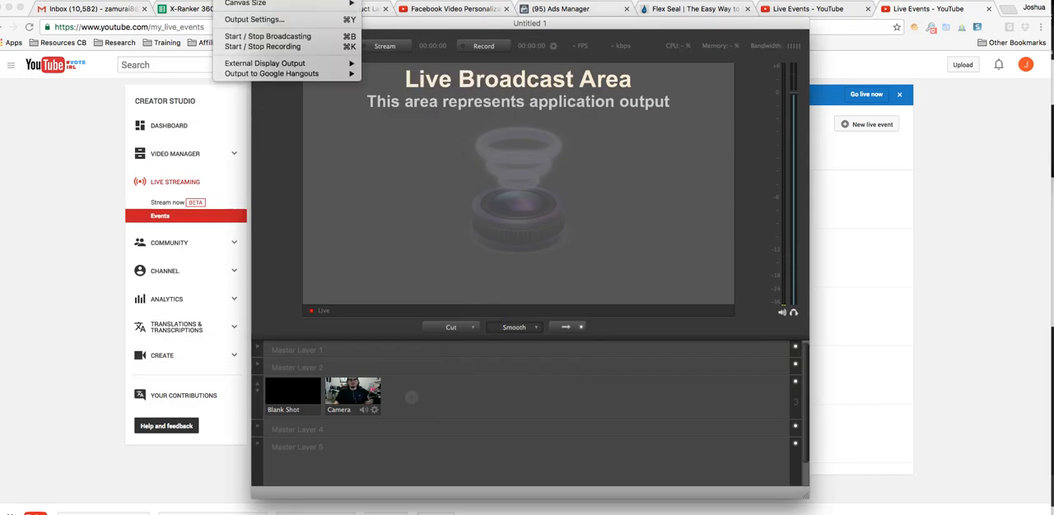
pyautogui.click(254, 18)
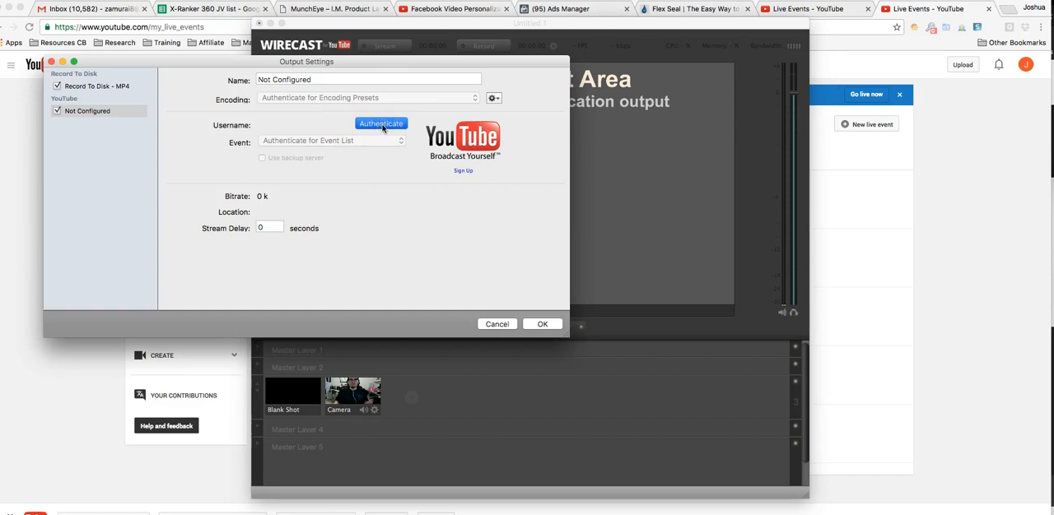
# Authenticate the YouTube output with the first Google account and allow Wirecast to manage it.
pyautogui.click(380, 123)
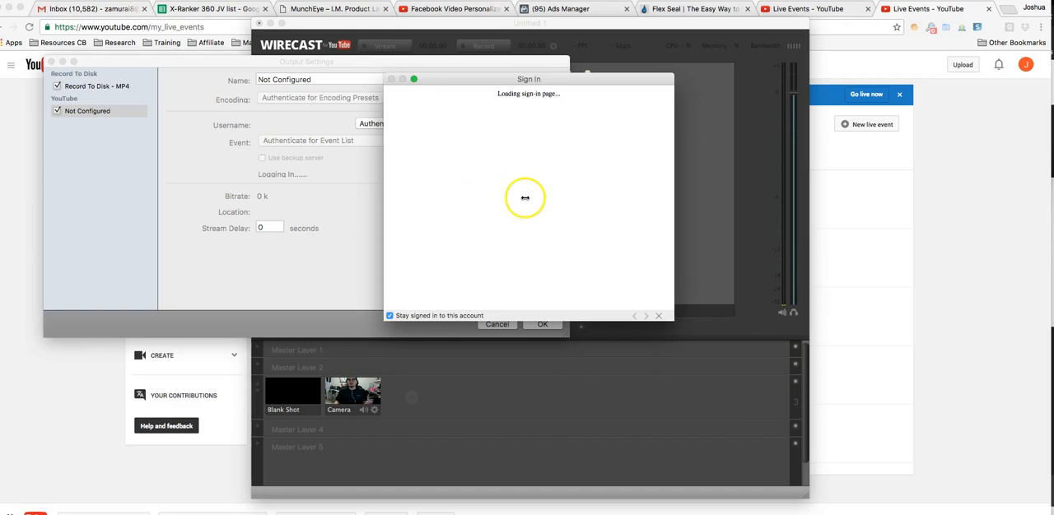
pyautogui.moveTo(519, 194)
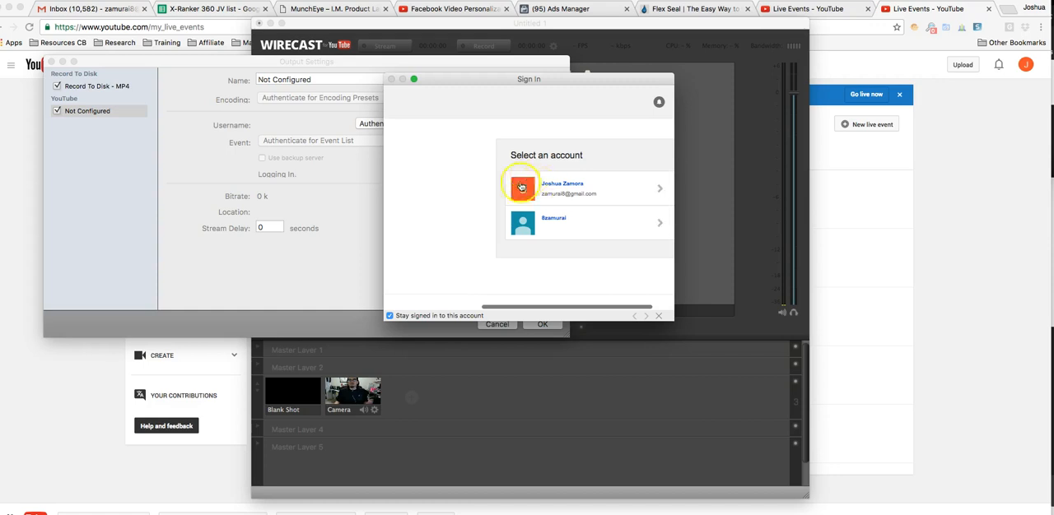
pyautogui.click(520, 188)
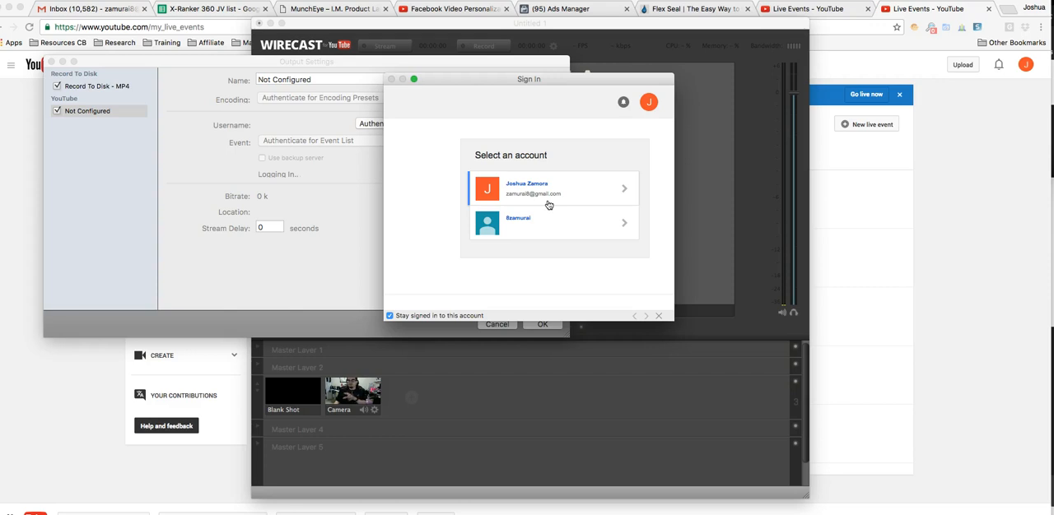
pyautogui.click(534, 188)
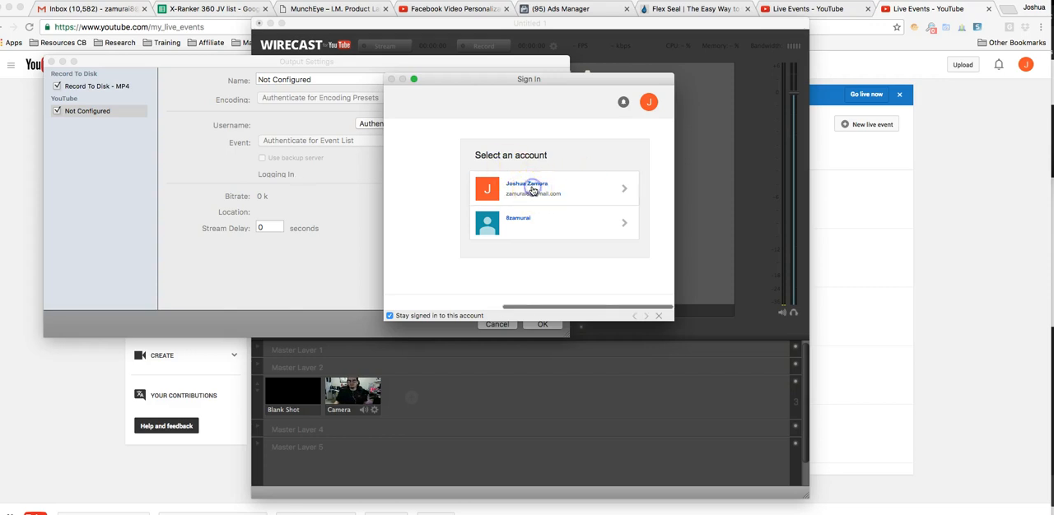
pyautogui.click(533, 187)
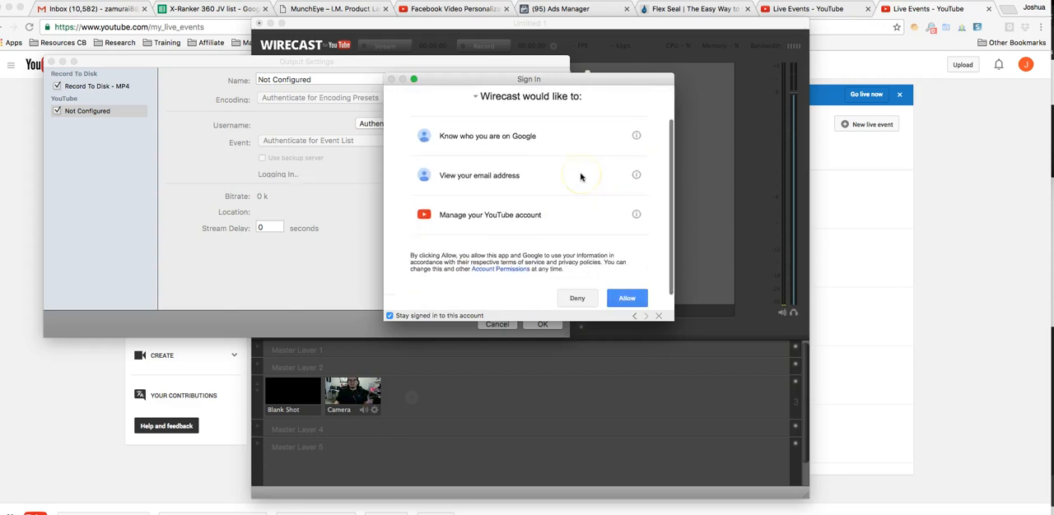
pyautogui.click(625, 298)
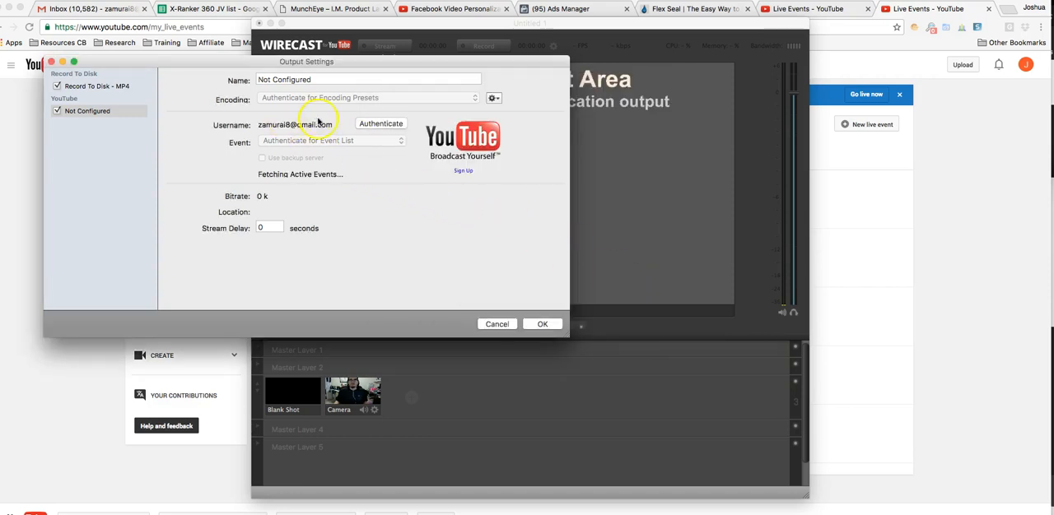
# Link the YouTube output to the 'shimano tld 25 combo reviews' event and save with OK.
pyautogui.click(332, 140)
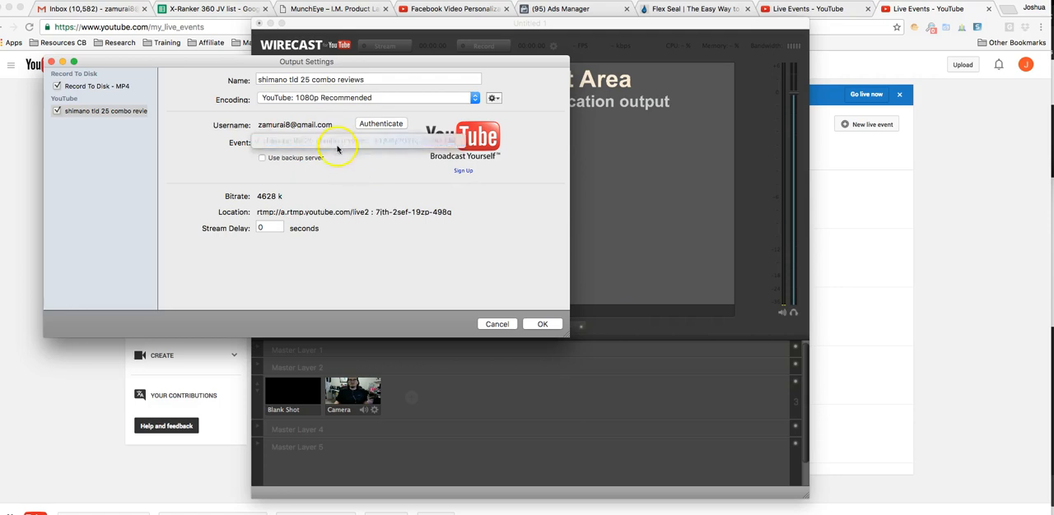
pyautogui.click(332, 142)
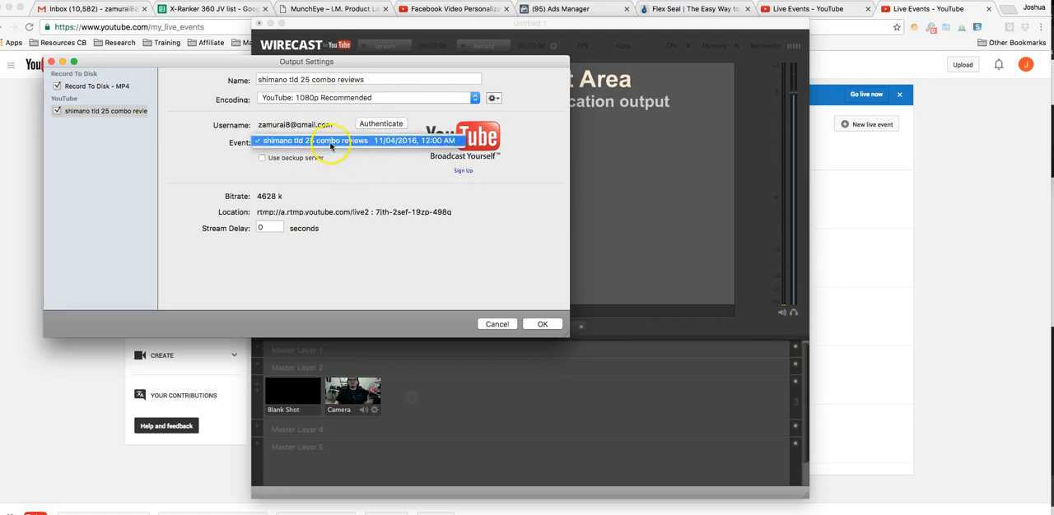
pyautogui.click(329, 140)
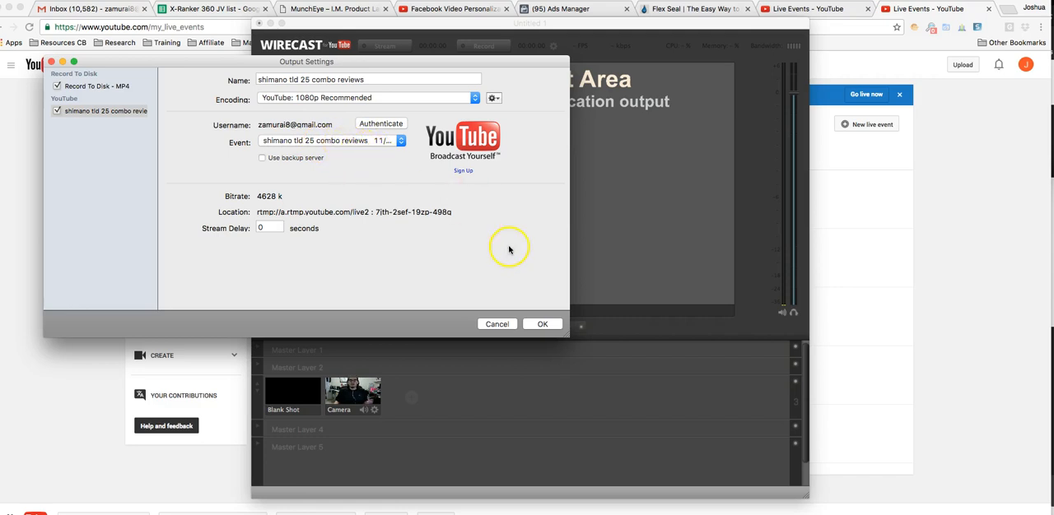
pyautogui.click(542, 323)
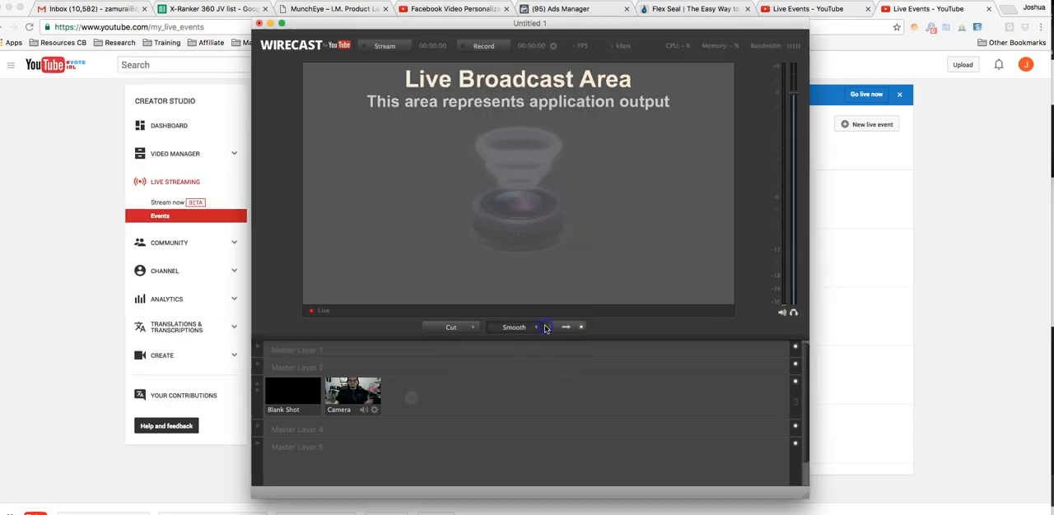
pyautogui.moveTo(148, 168)
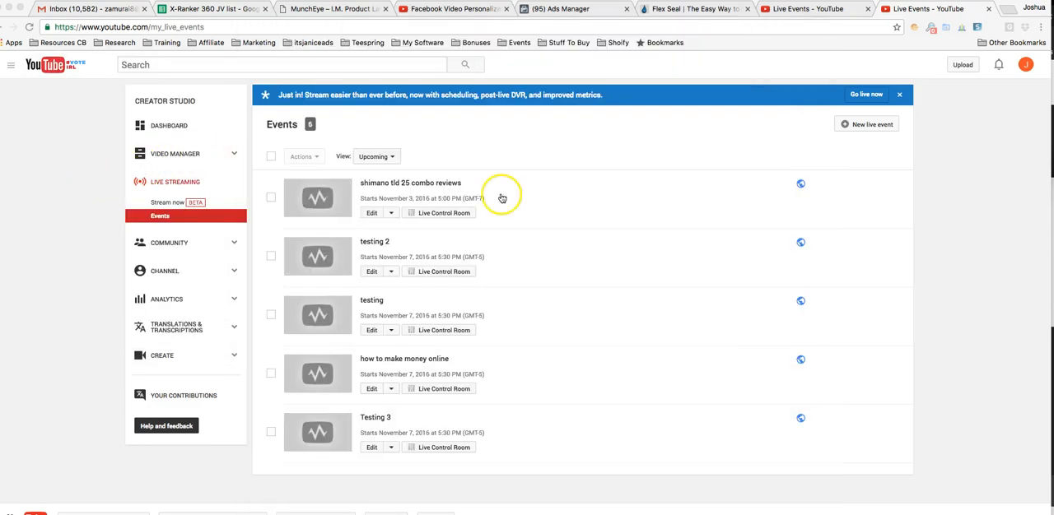
pyautogui.moveTo(431, 185)
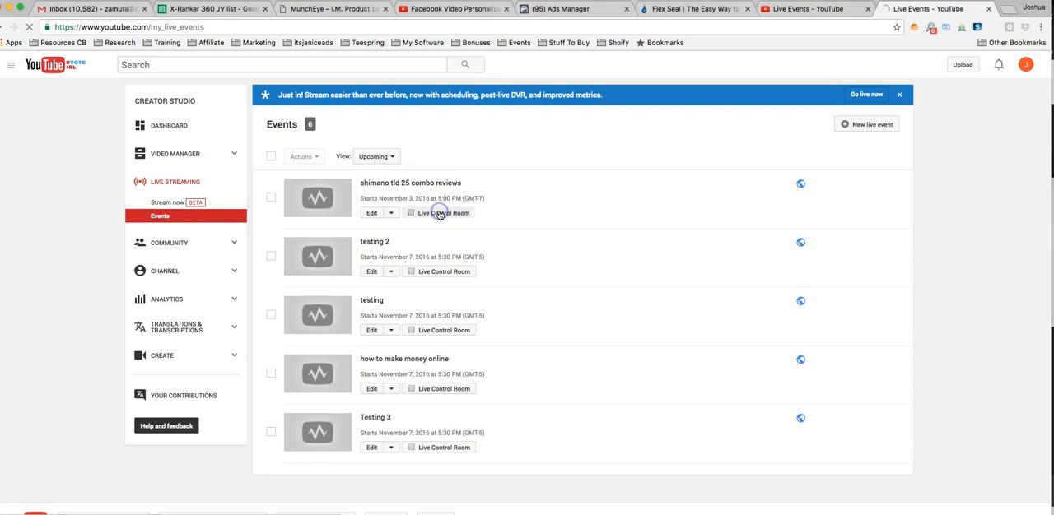
# Enter the Live Control Room for the 'shimano tld 25 combo reviews' event.
pyautogui.click(440, 213)
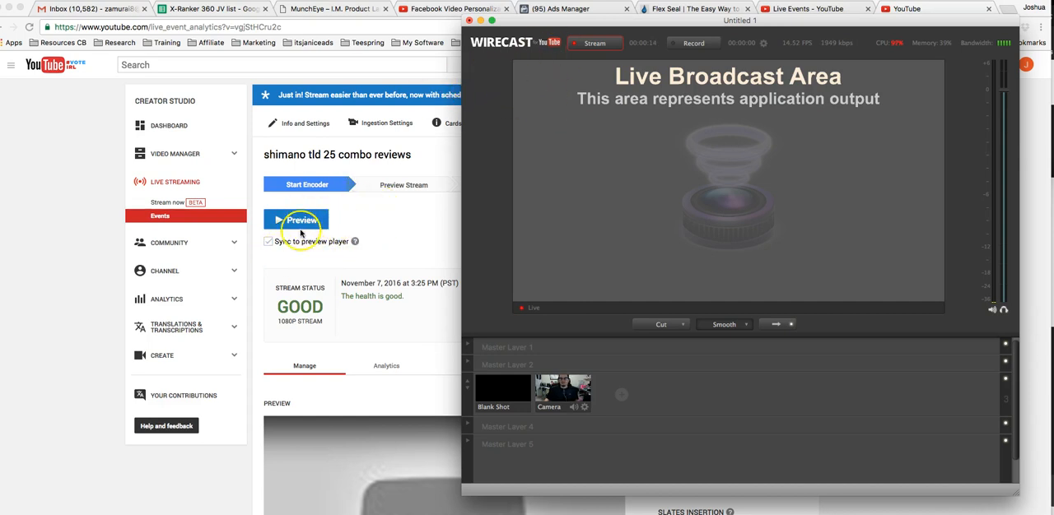
pyautogui.moveTo(368, 243)
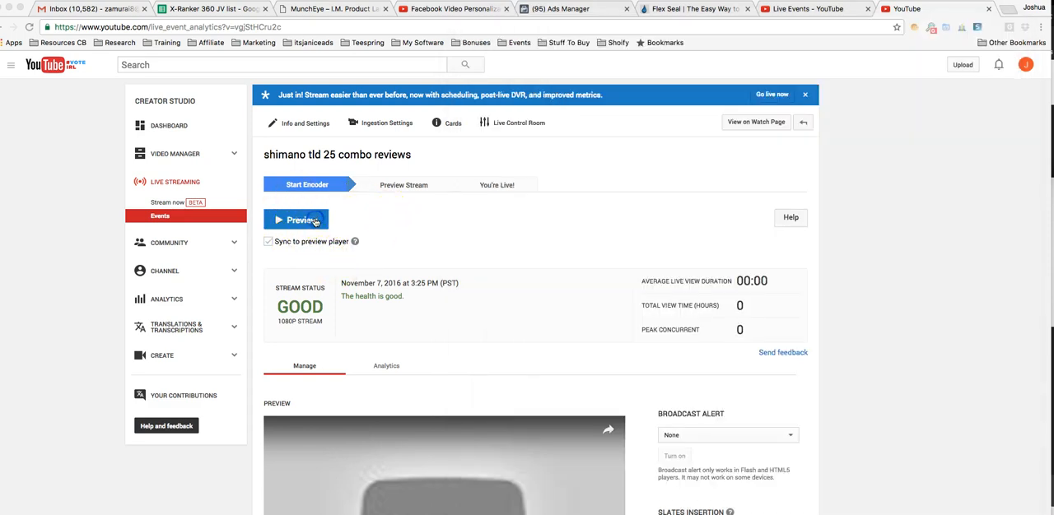
# Start the event preview, put the camera shot on air briefly, then return to the blank shot.
pyautogui.click(296, 221)
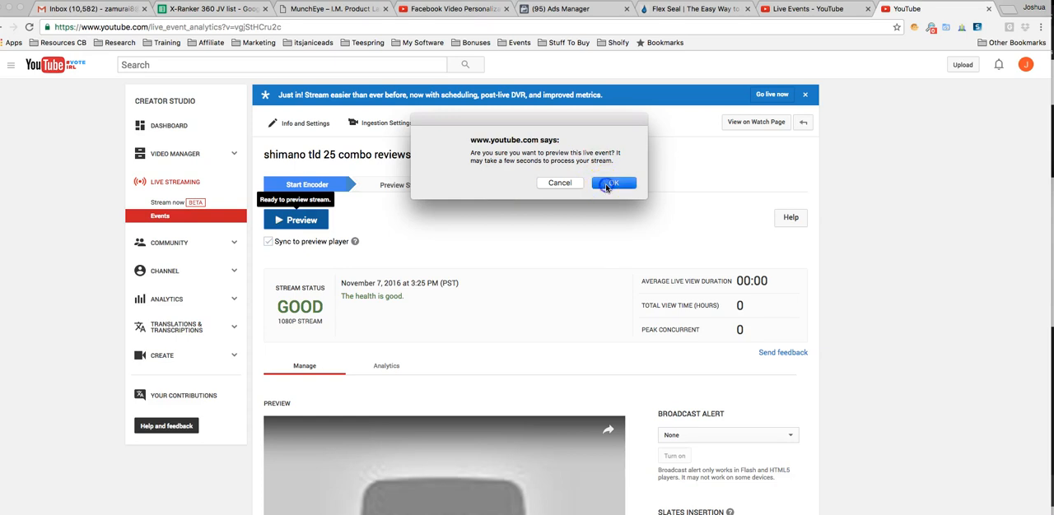
pyautogui.click(612, 183)
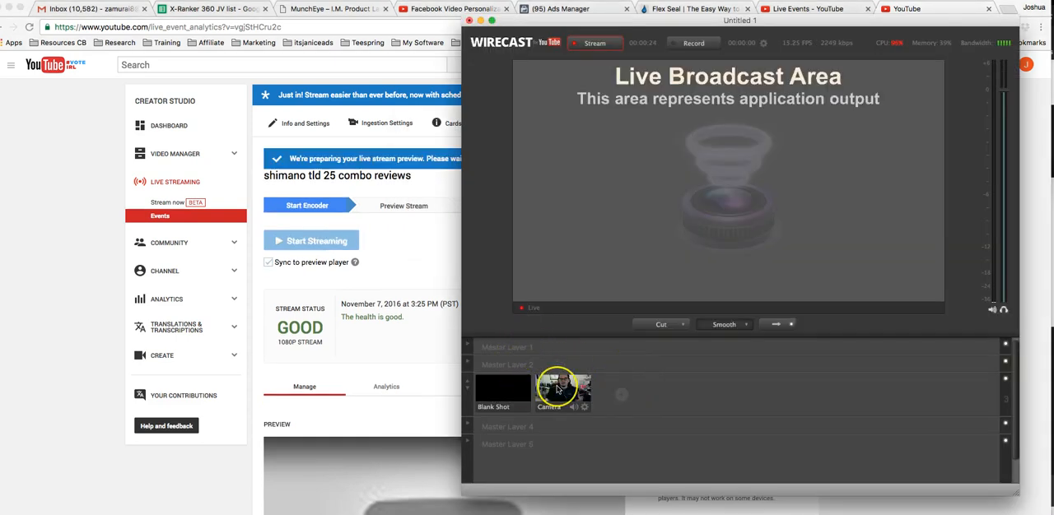
pyautogui.click(563, 392)
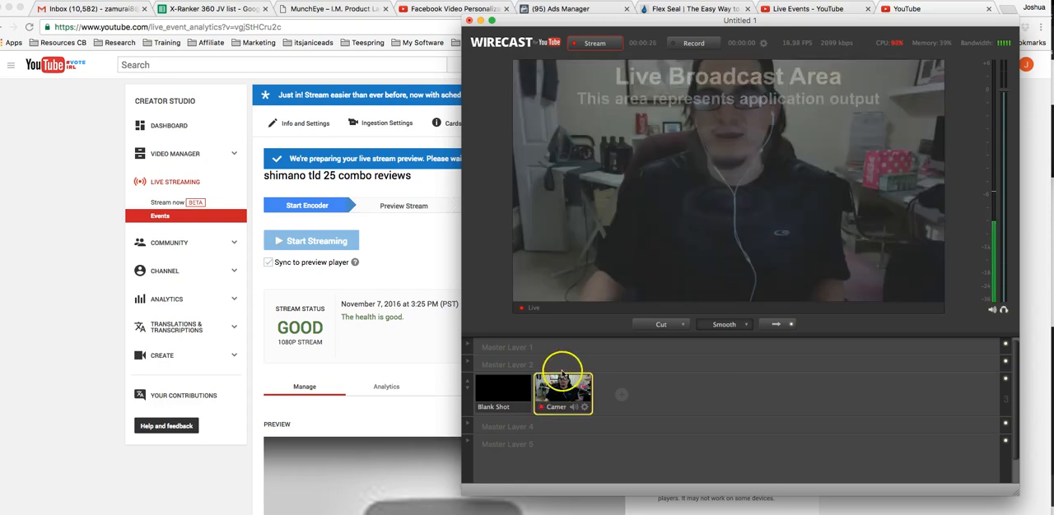
pyautogui.click(504, 392)
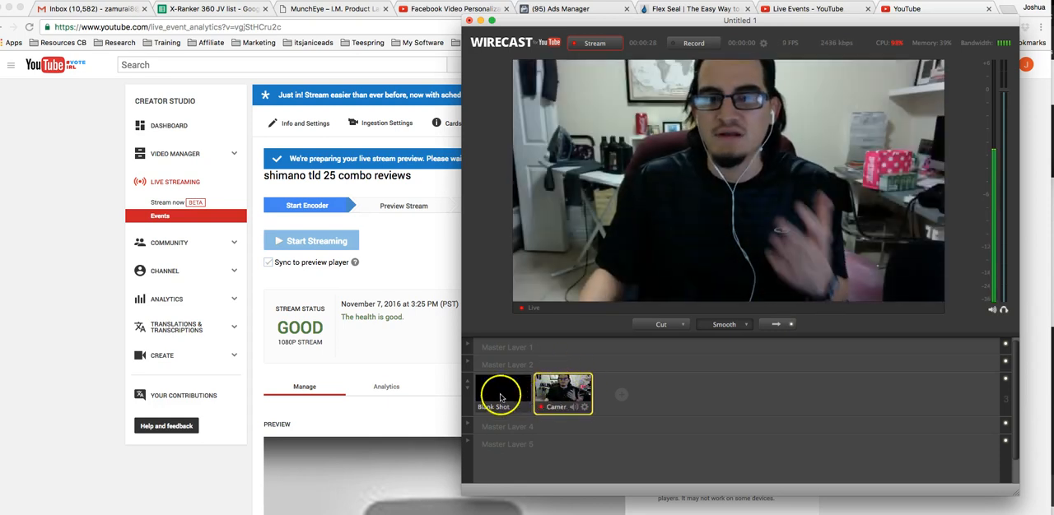
pyautogui.click(501, 393)
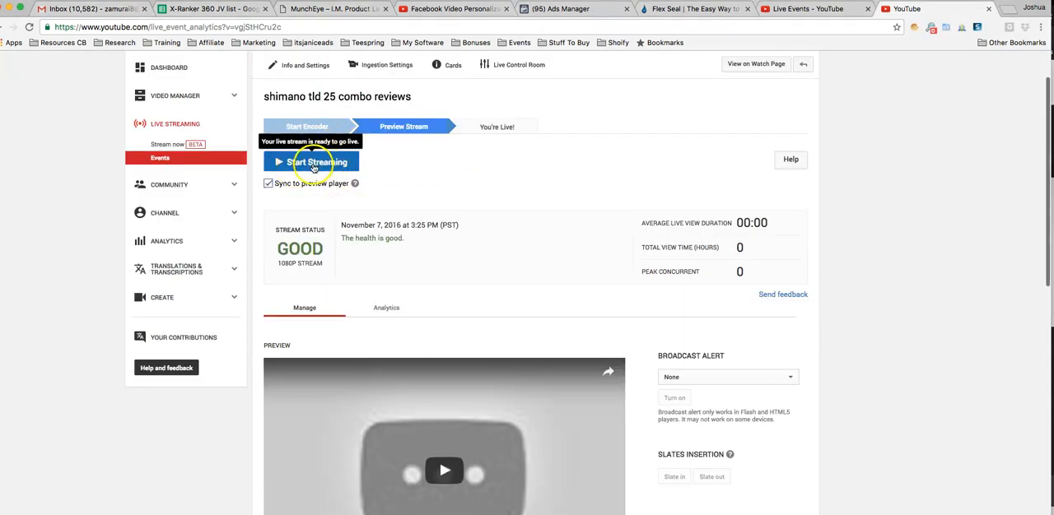
# Scroll the Live Control Room down to the preview player showing the blank Wirecast output.
pyautogui.scroll(-3)
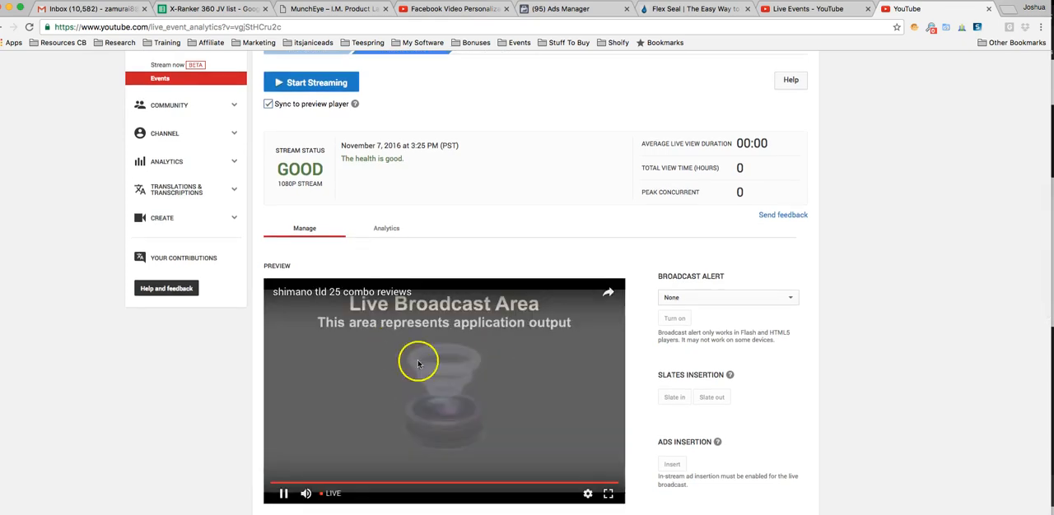
pyautogui.moveTo(418, 369)
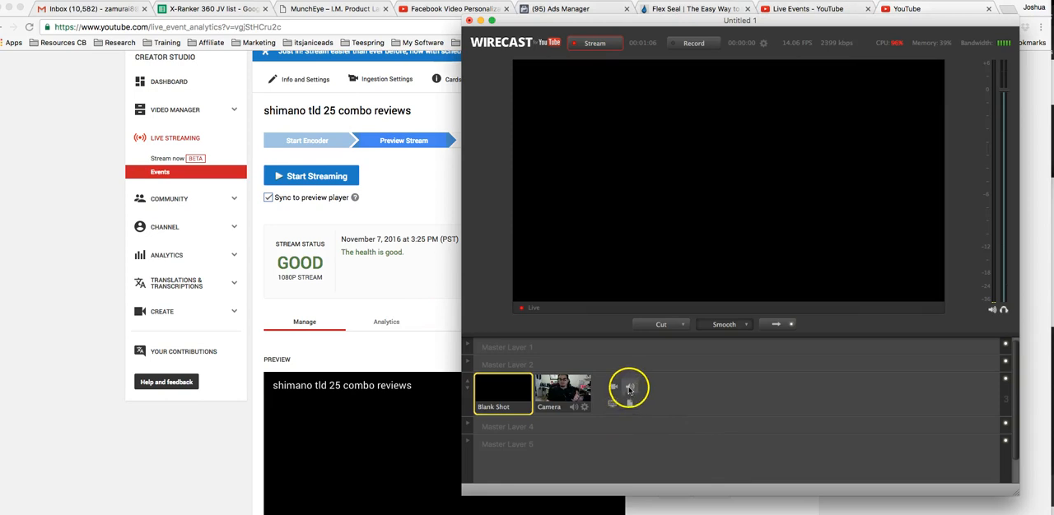
# Add a new video shot to Master Layer 2 from the SS2.0 JV.mov clip in Movies.
pyautogui.click(629, 387)
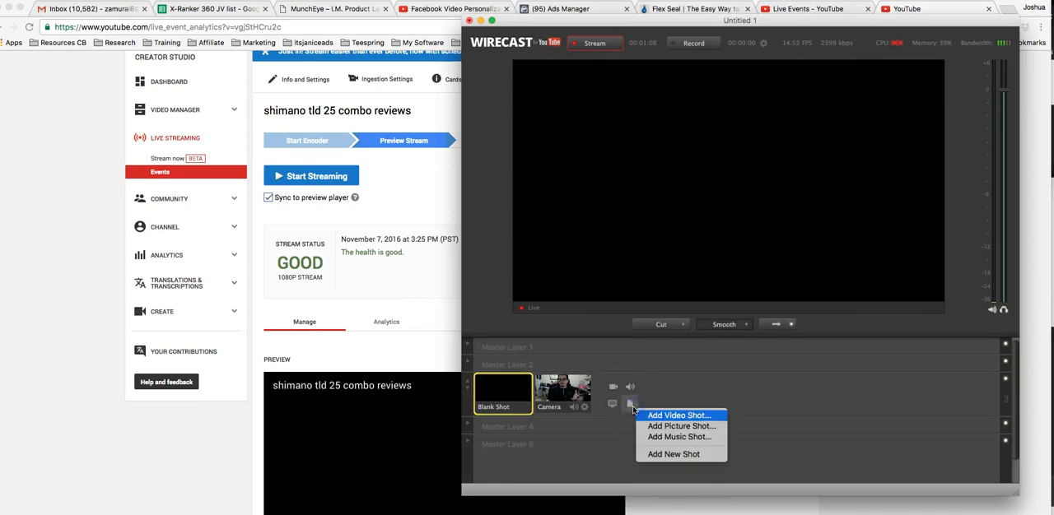
pyautogui.moveTo(681, 425)
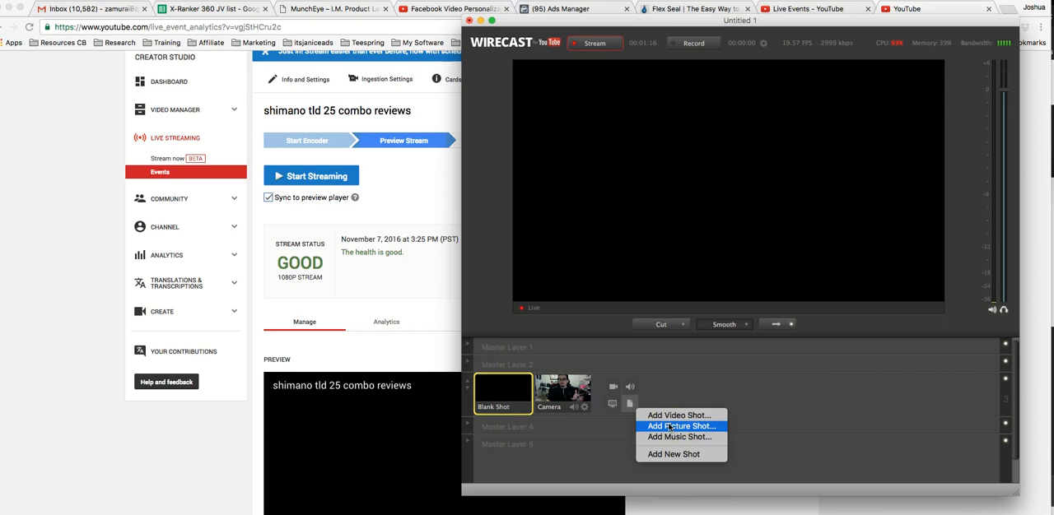
pyautogui.click(678, 425)
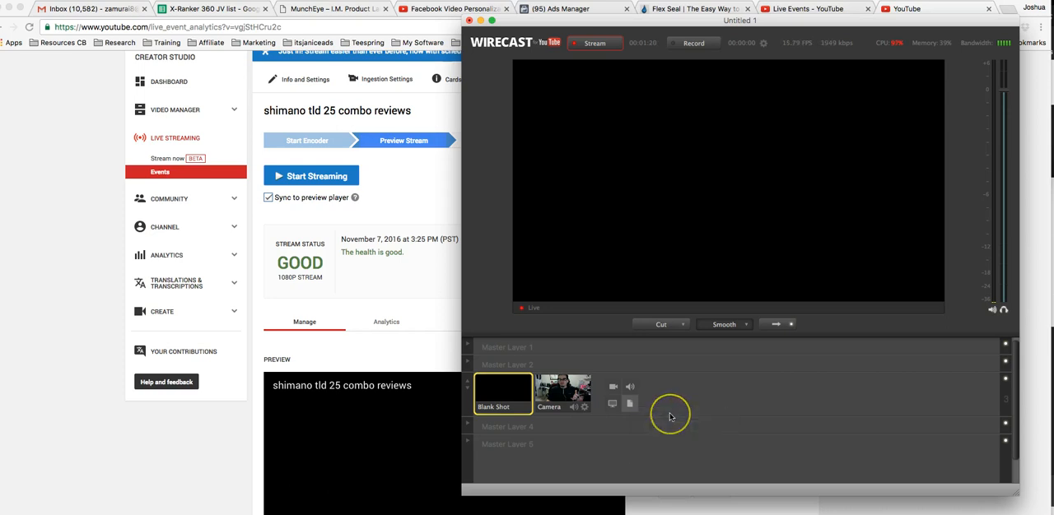
pyautogui.moveTo(672, 417)
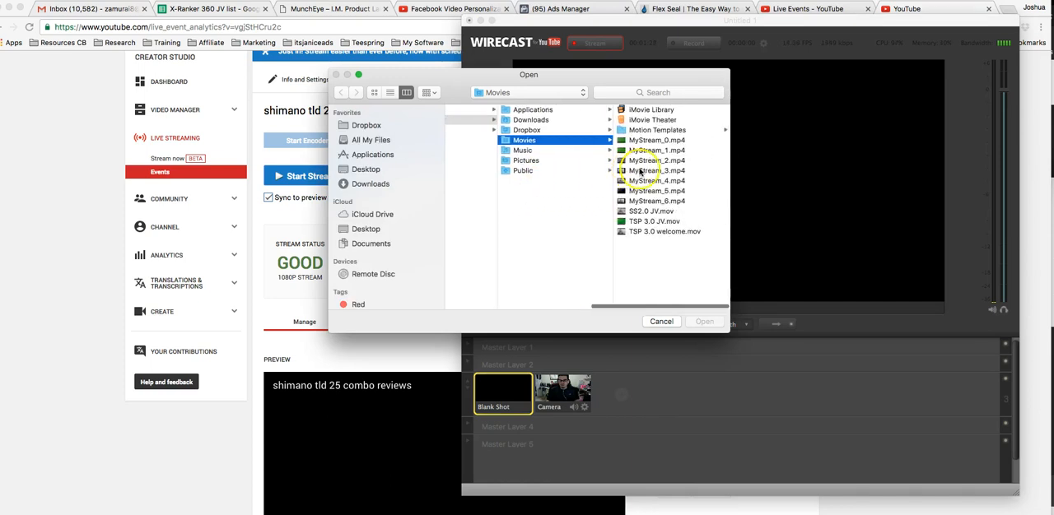
pyautogui.click(542, 211)
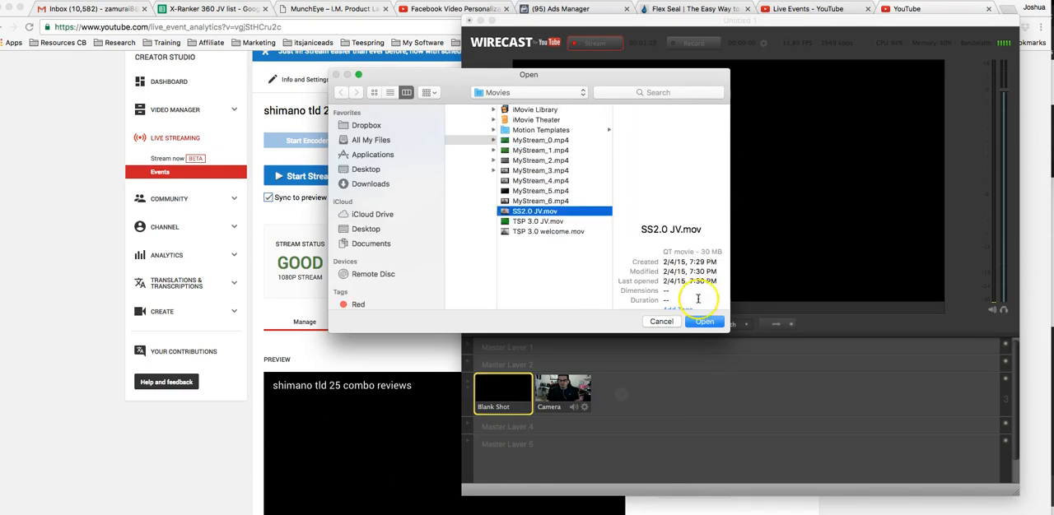
pyautogui.click(705, 321)
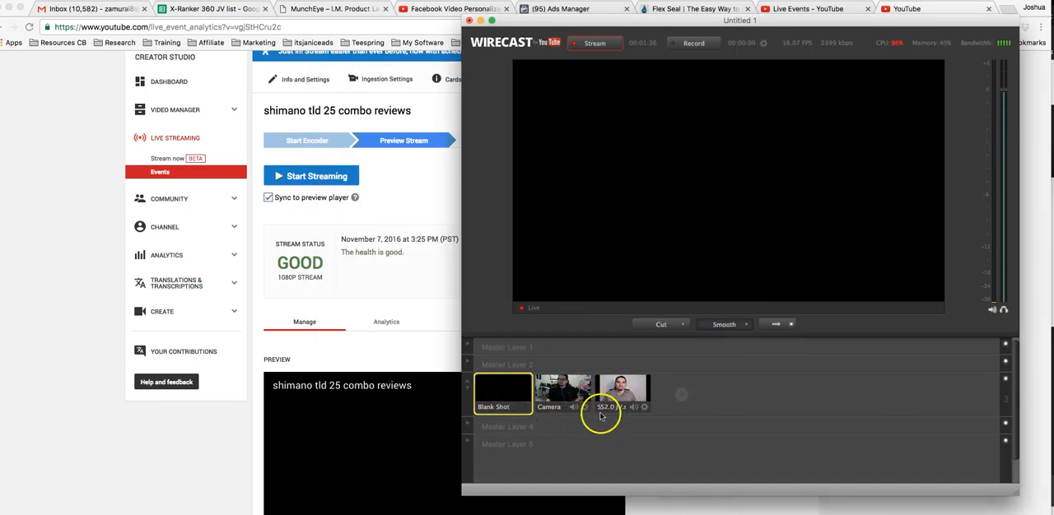
pyautogui.moveTo(622, 438)
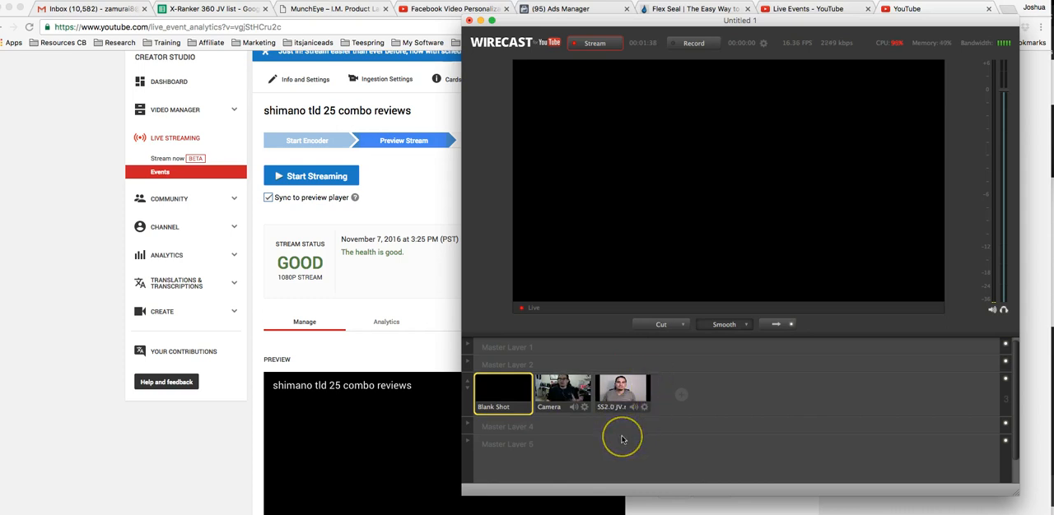
# Switch between the new clip, blank and camera shots to check each on the output.
pyautogui.click(622, 391)
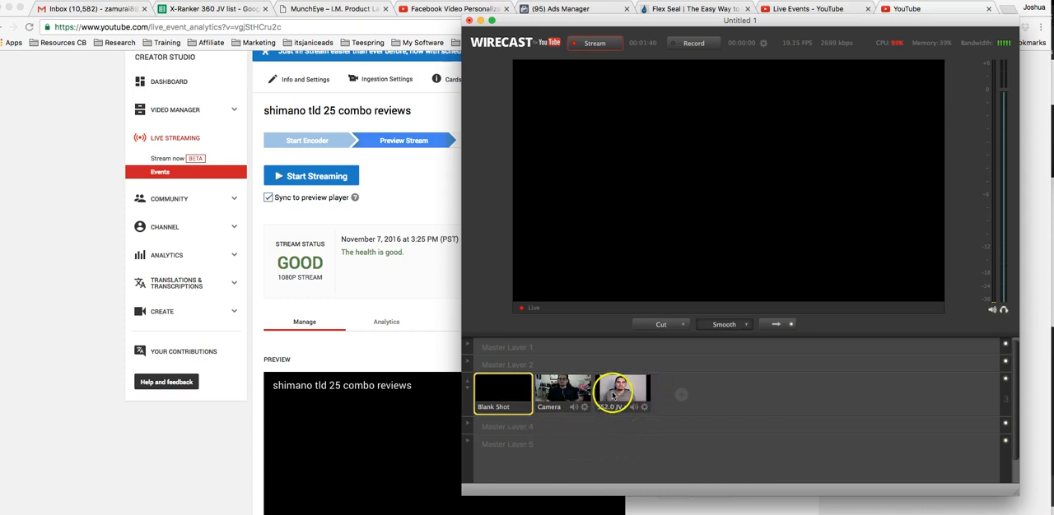
pyautogui.click(501, 395)
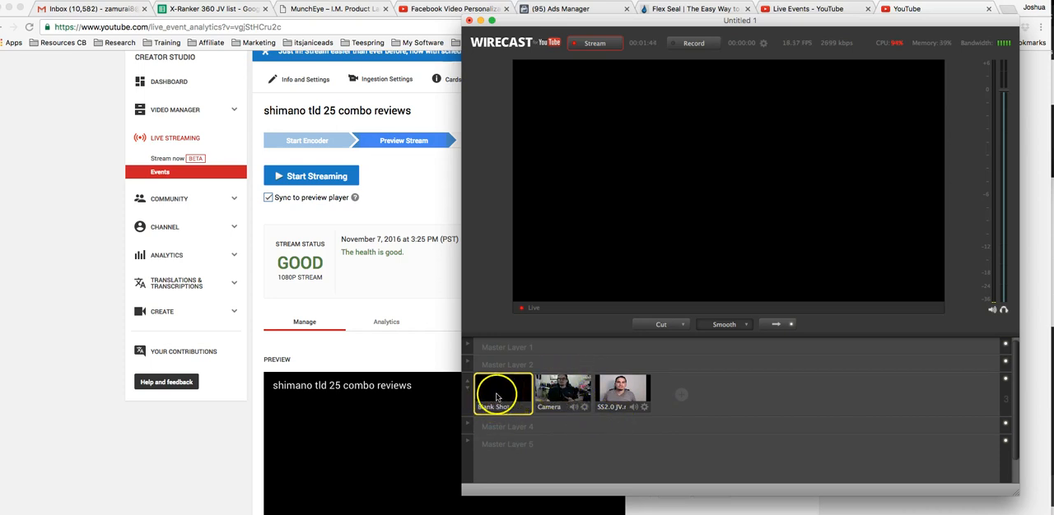
pyautogui.moveTo(445, 290)
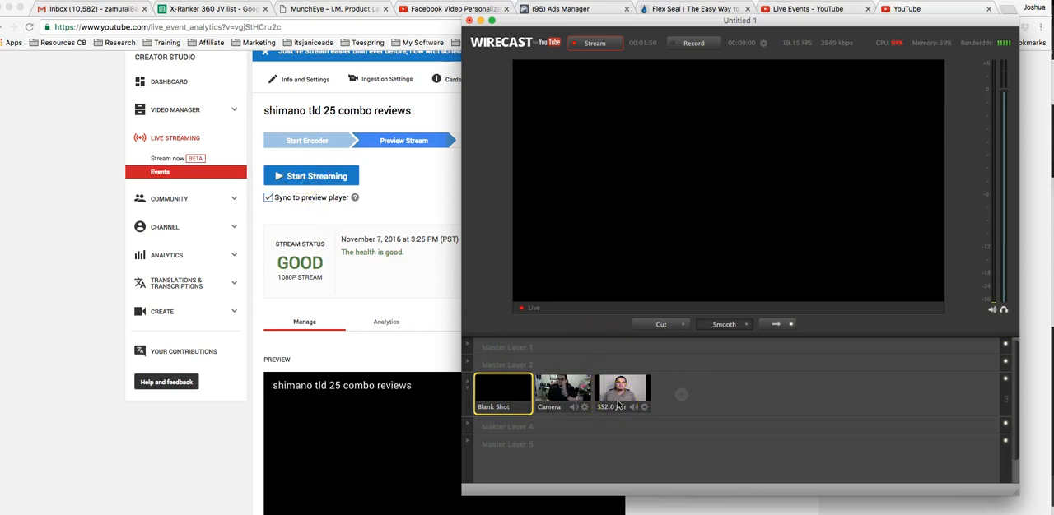
pyautogui.click(560, 390)
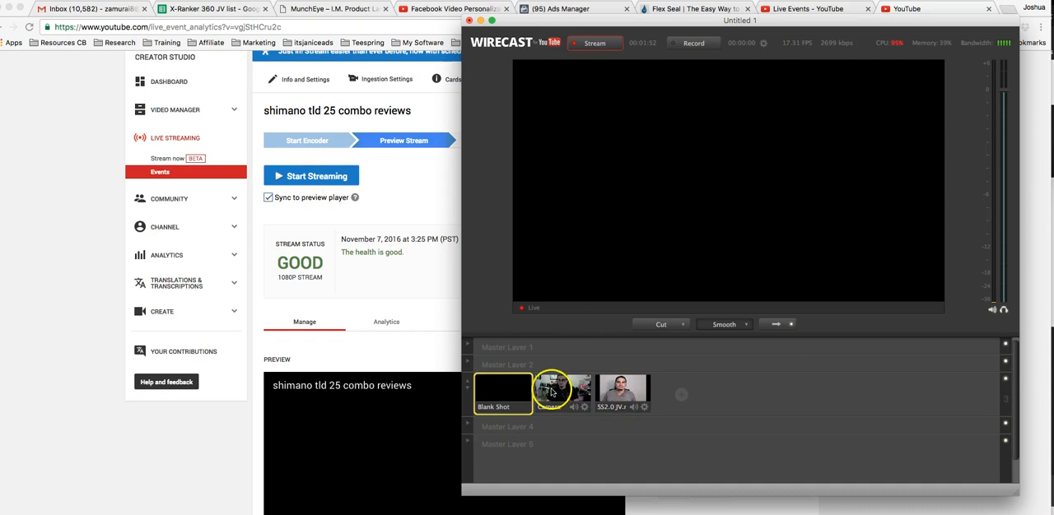
pyautogui.click(502, 393)
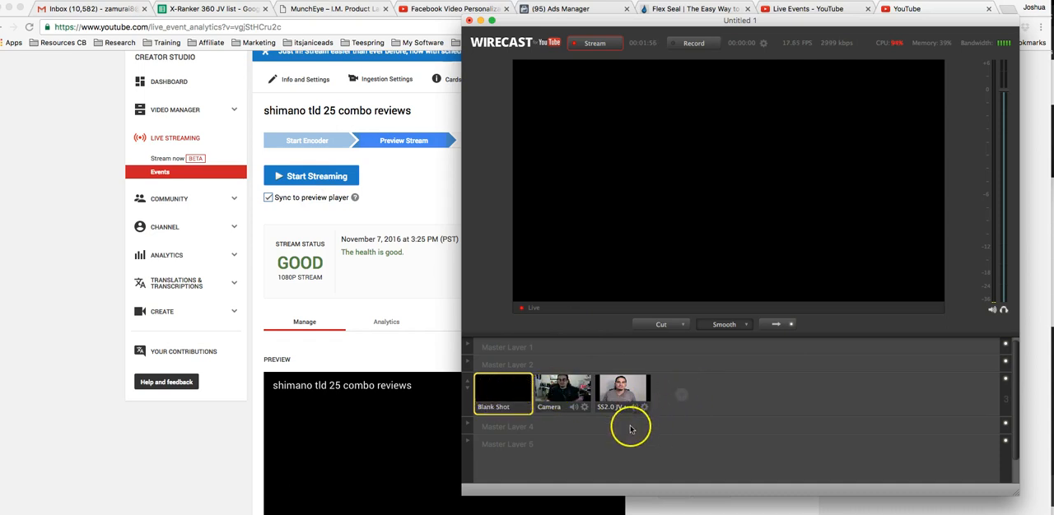
pyautogui.moveTo(513, 444)
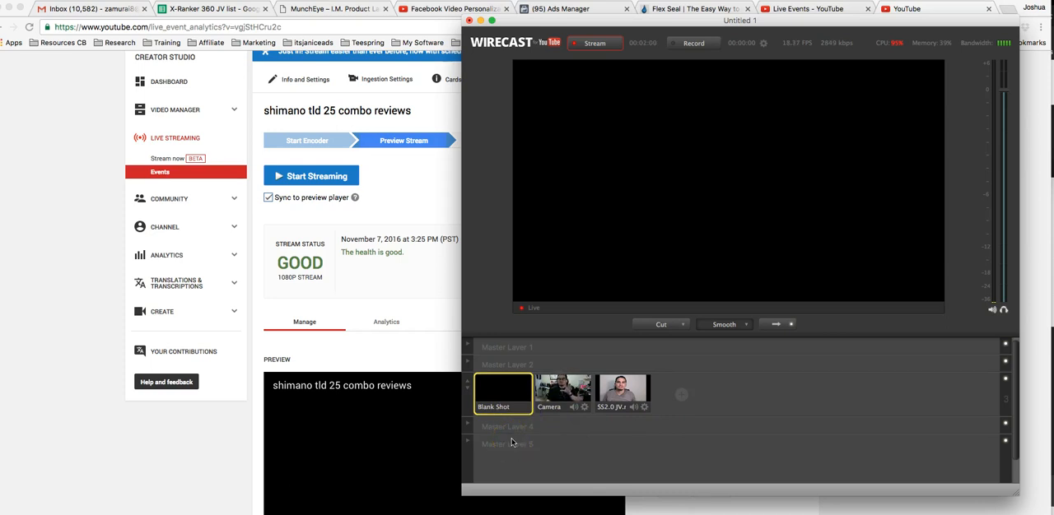
pyautogui.click(563, 391)
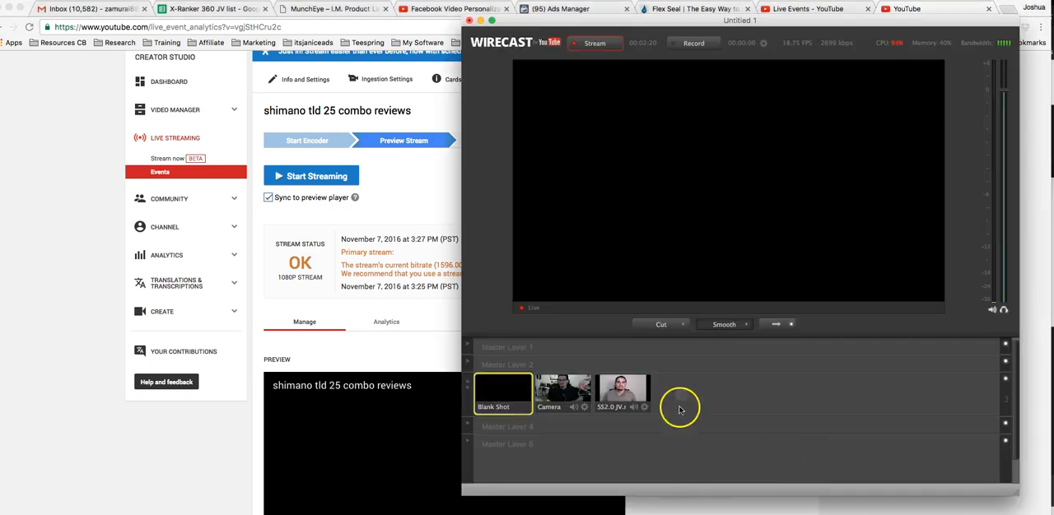
pyautogui.moveTo(566, 364)
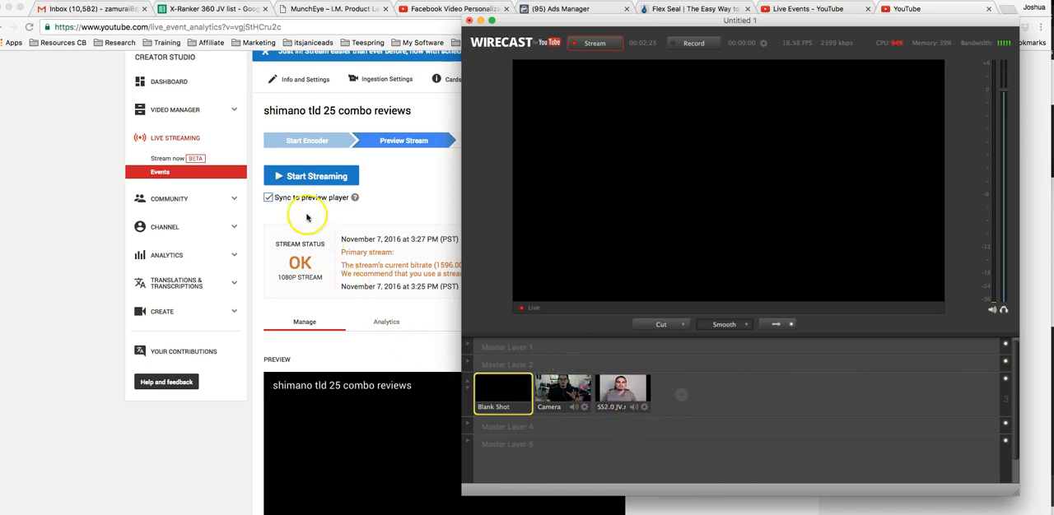
pyautogui.moveTo(619, 326)
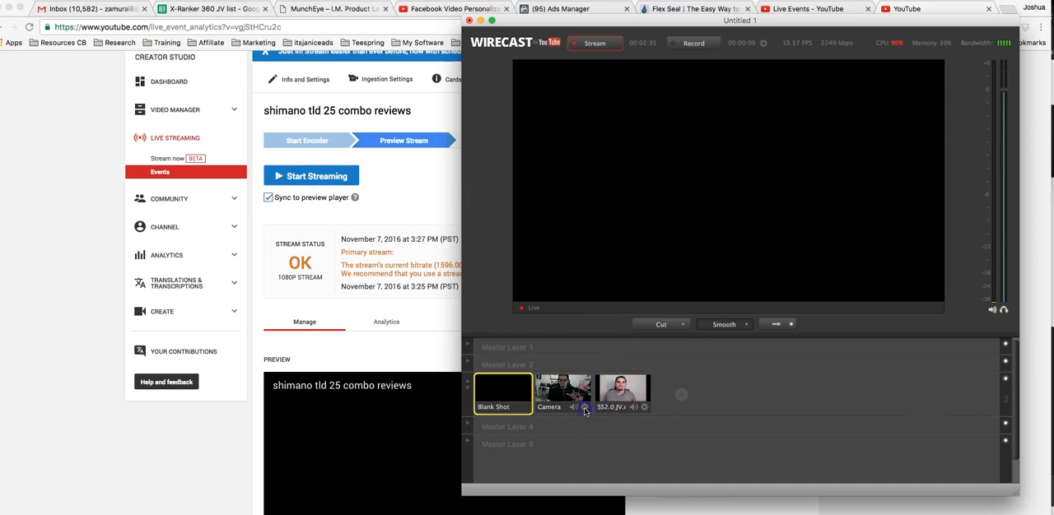
# Remove the camera shot from the layer and put the blank shot on air for a black stream.
pyautogui.rightClick(622, 392)
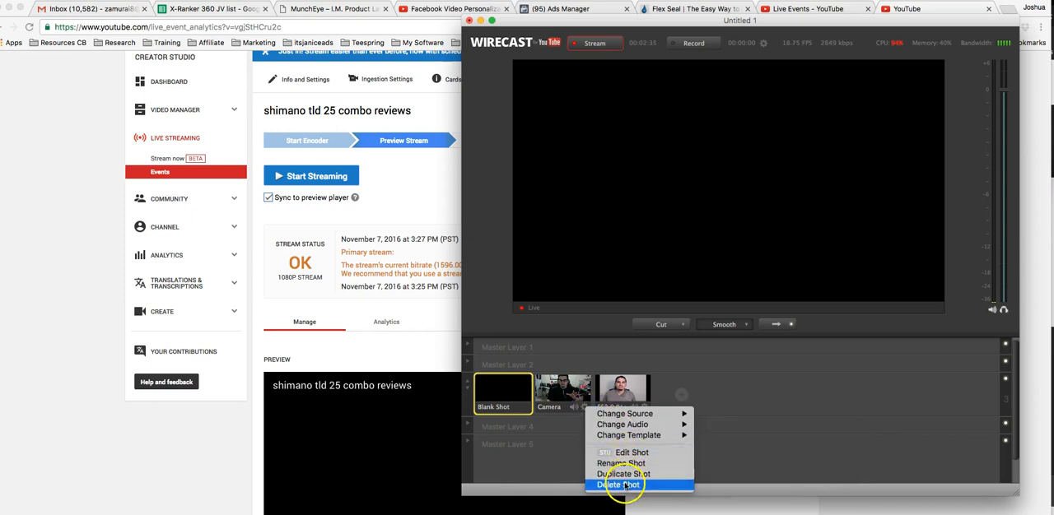
pyautogui.click(619, 481)
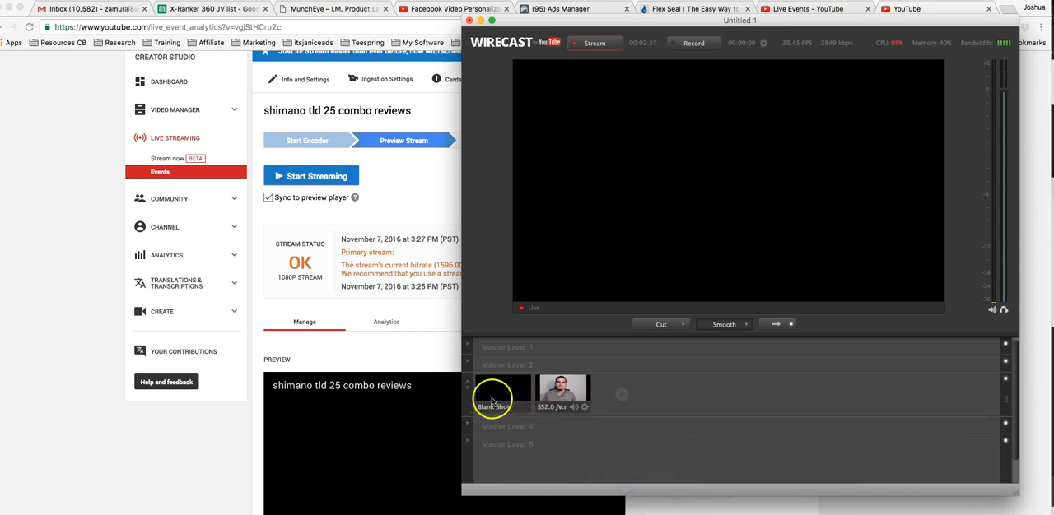
pyautogui.click(503, 392)
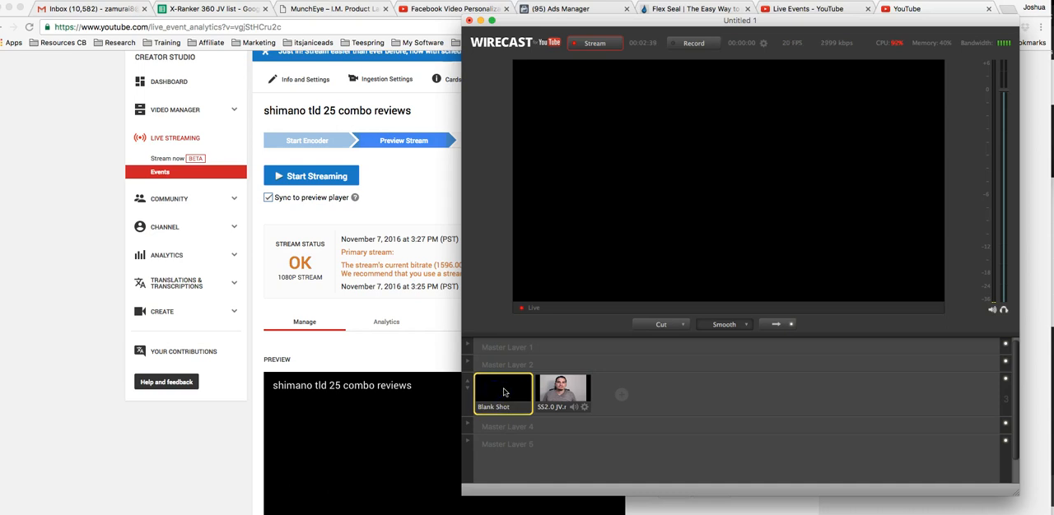
pyautogui.click(563, 388)
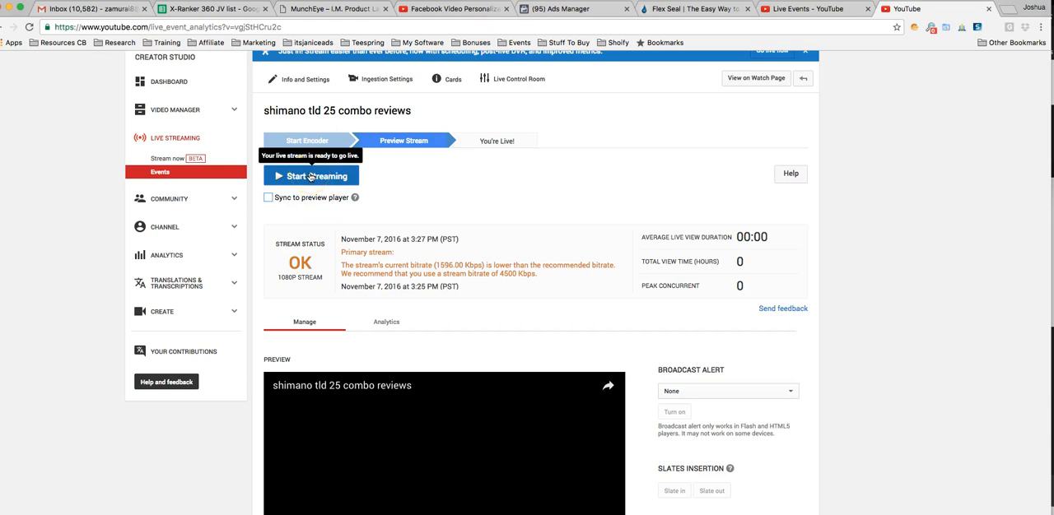
# Start streaming the event with OK confirmed and send the pre-made video shot to the broadcast.
pyautogui.click(311, 175)
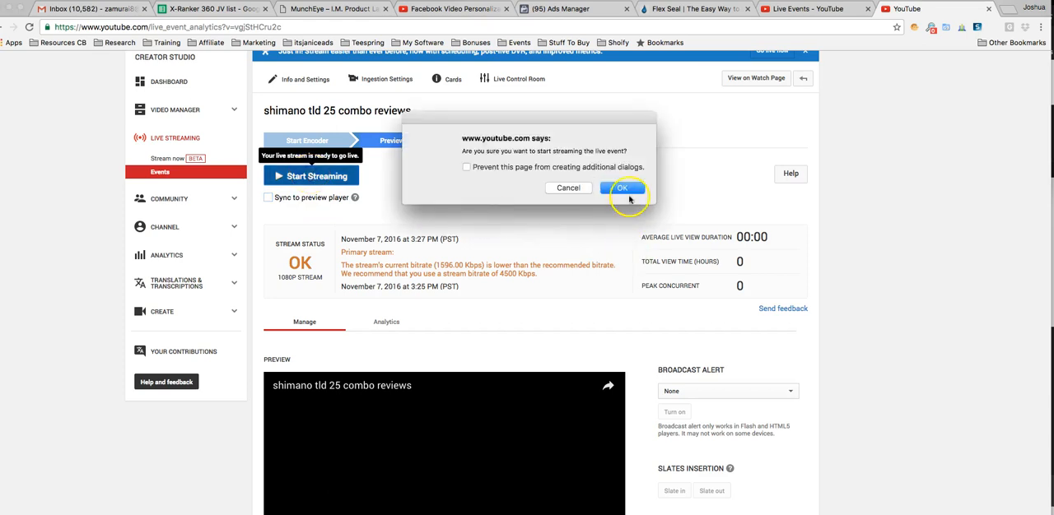
pyautogui.click(623, 187)
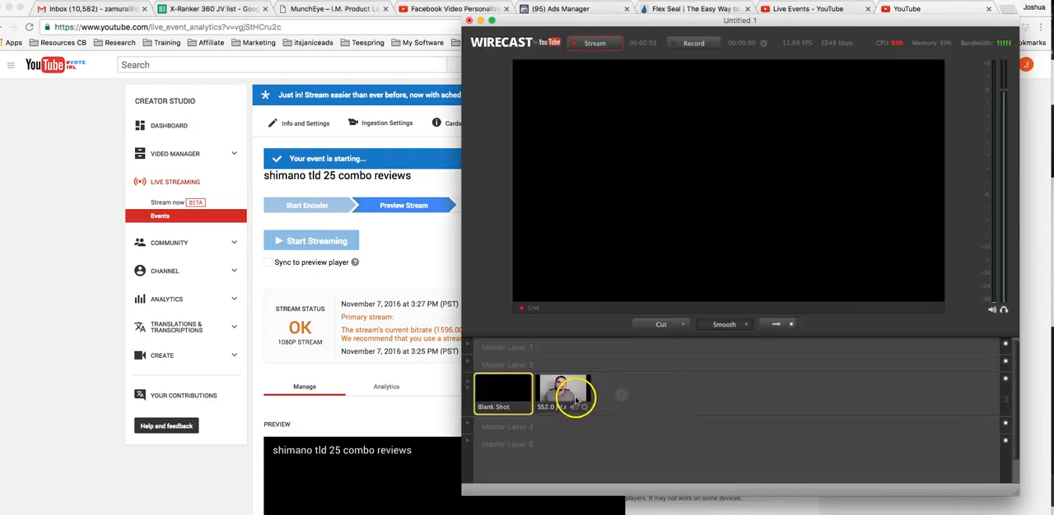
pyautogui.click(309, 240)
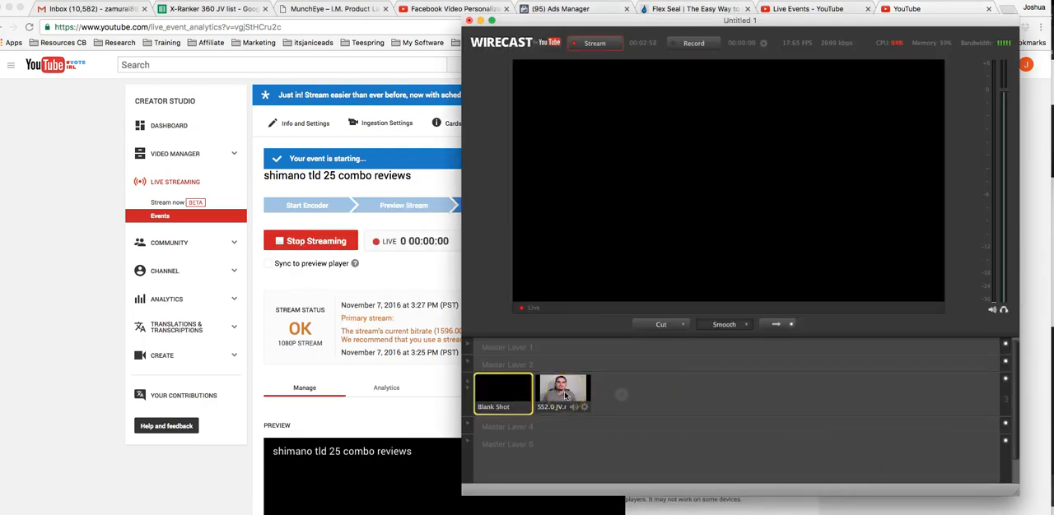
pyautogui.click(563, 395)
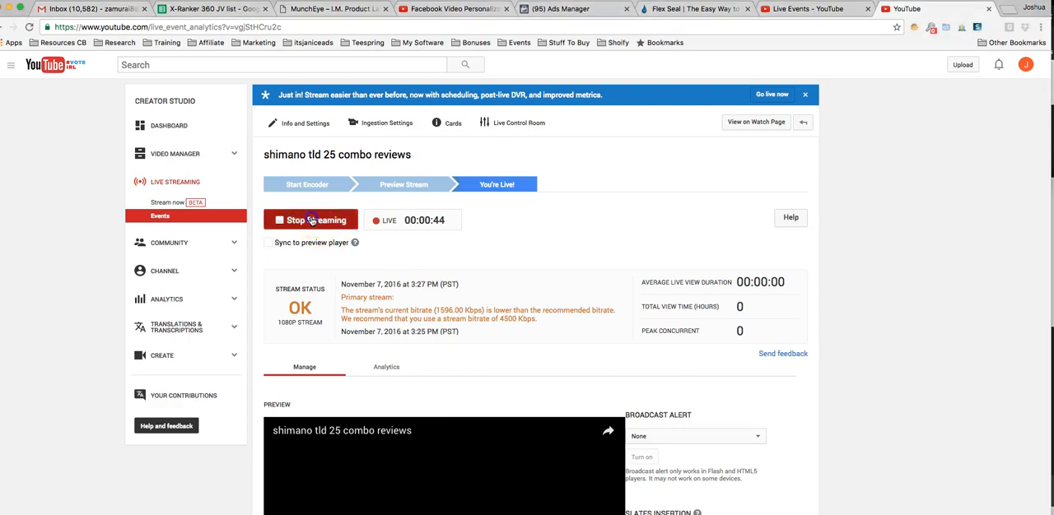
# Stop the broadcast and confirm, leaving the event marked complete at 00:00:44.
pyautogui.click(309, 221)
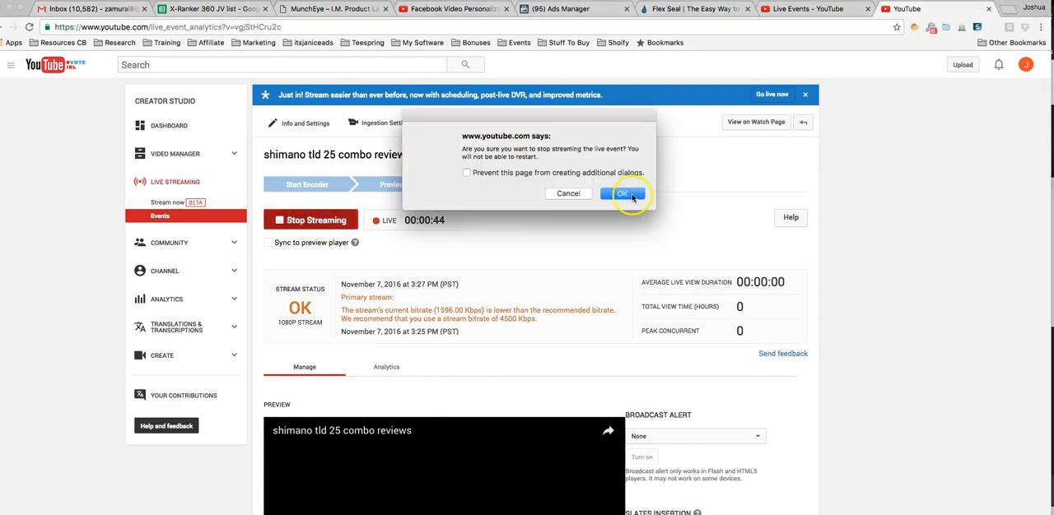
pyautogui.click(624, 194)
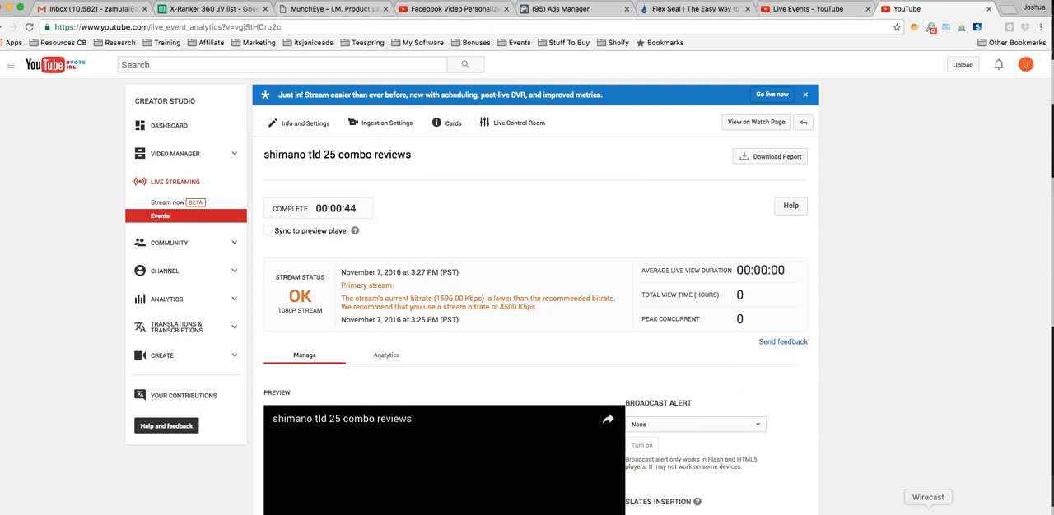
pyautogui.click(932, 497)
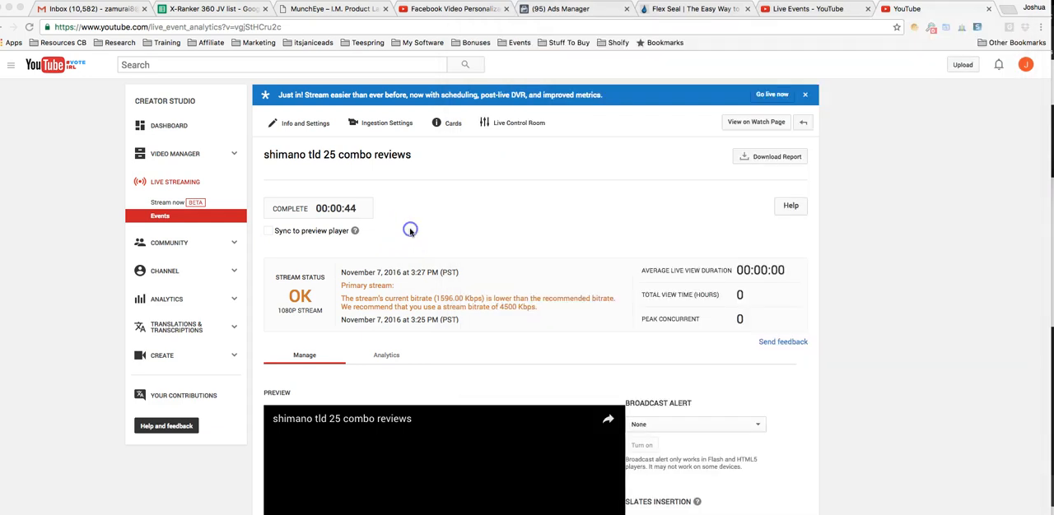
# Play the recorded broadcast in the event's Public View embedded player, then pause it.
pyautogui.scroll(-3)
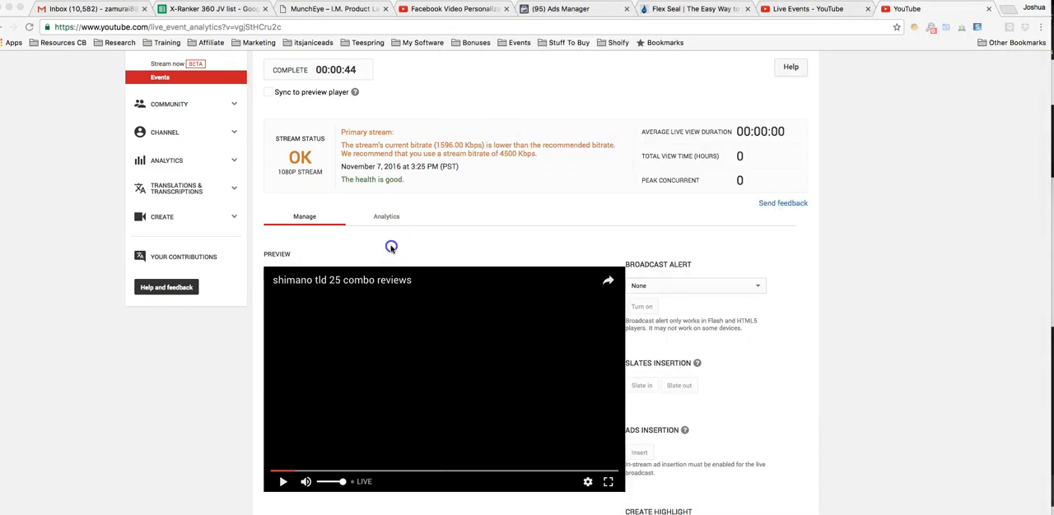
pyautogui.scroll(-3)
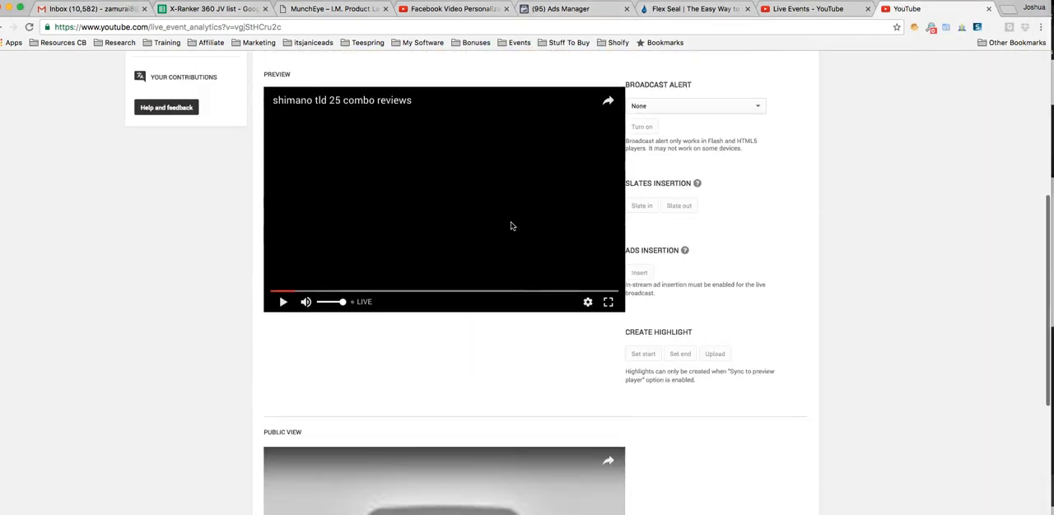
pyautogui.scroll(-3)
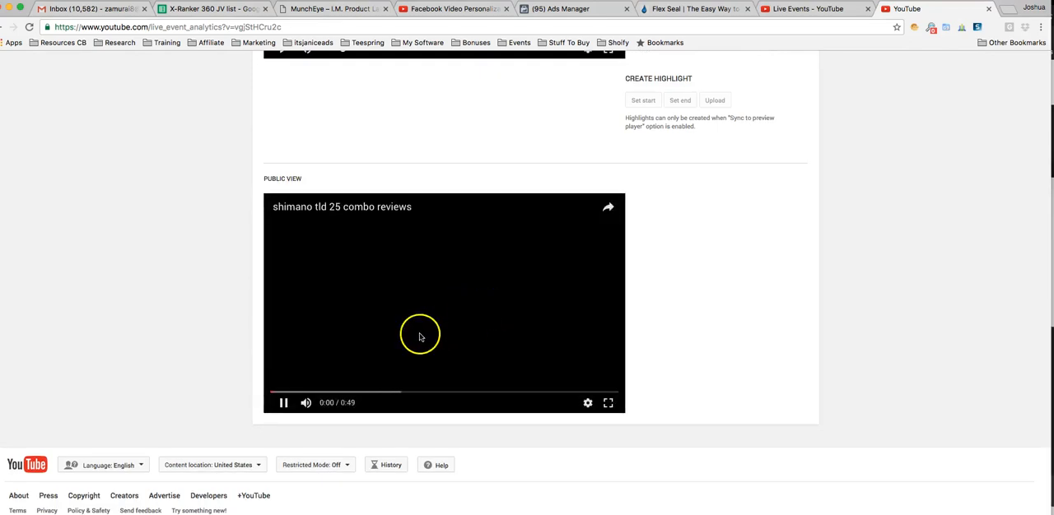
pyautogui.moveTo(306, 362)
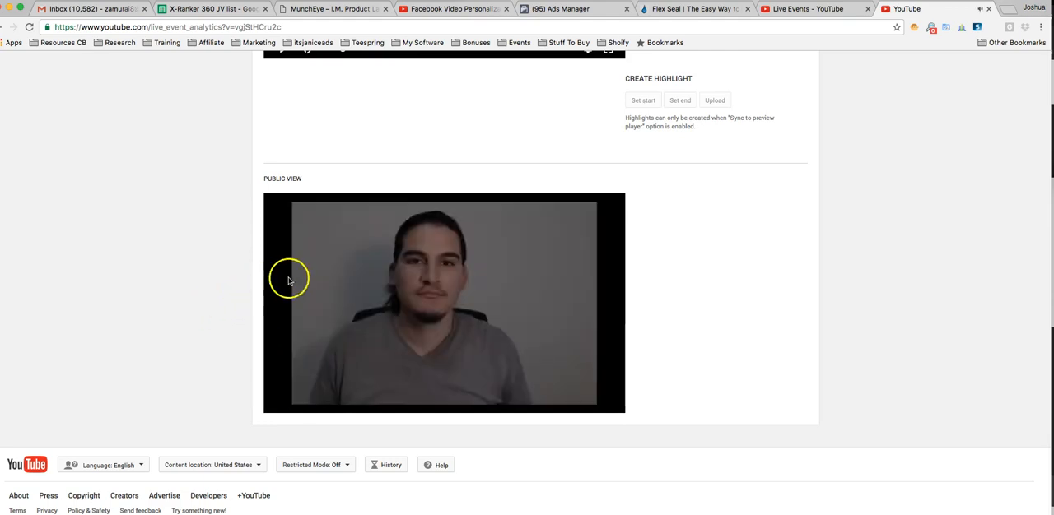
pyautogui.moveTo(672, 279)
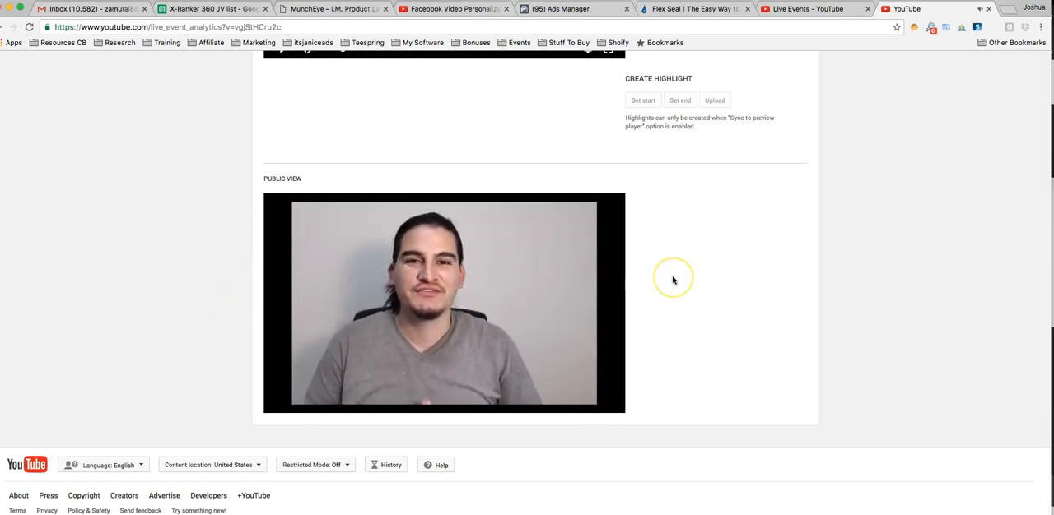
pyautogui.click(441, 309)
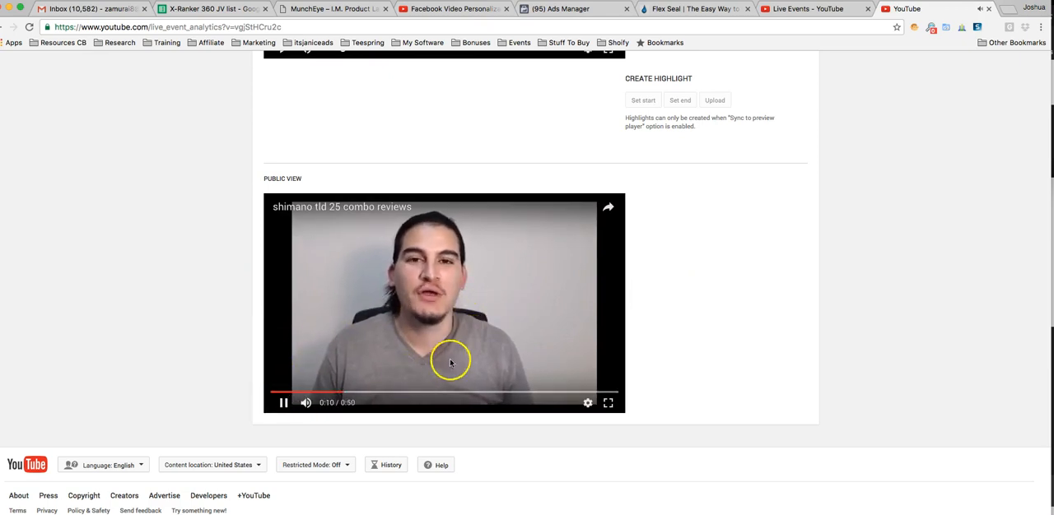
pyautogui.moveTo(754, 438)
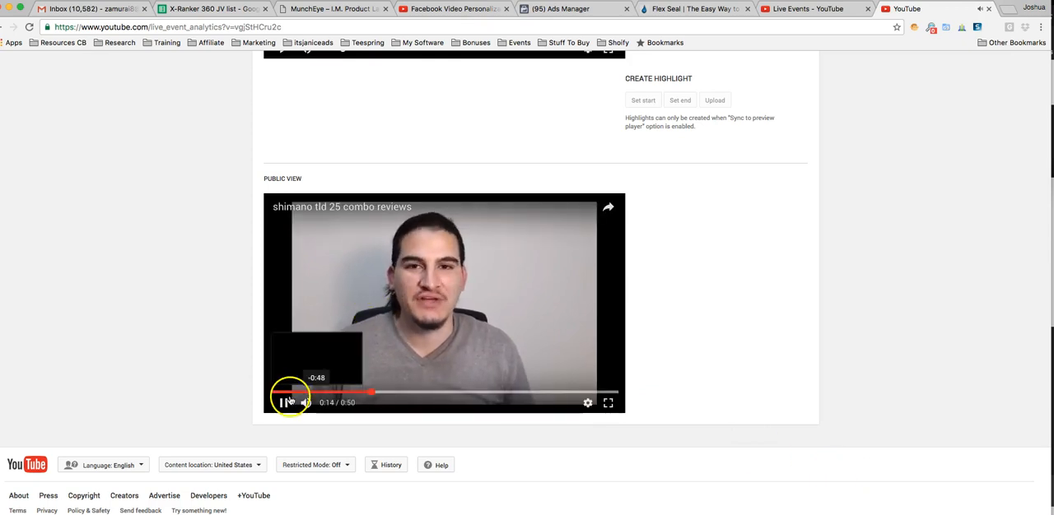
pyautogui.click(283, 402)
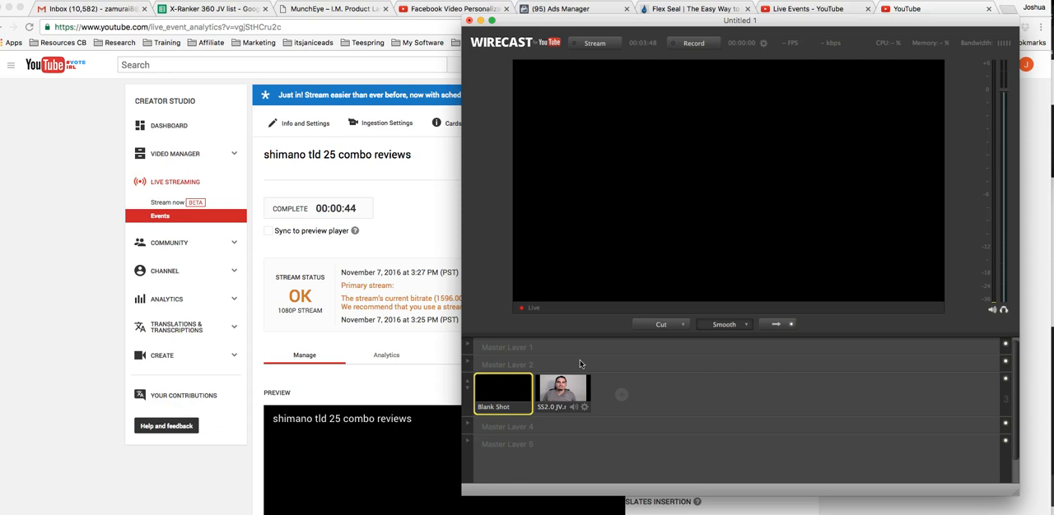
pyautogui.moveTo(490, 191)
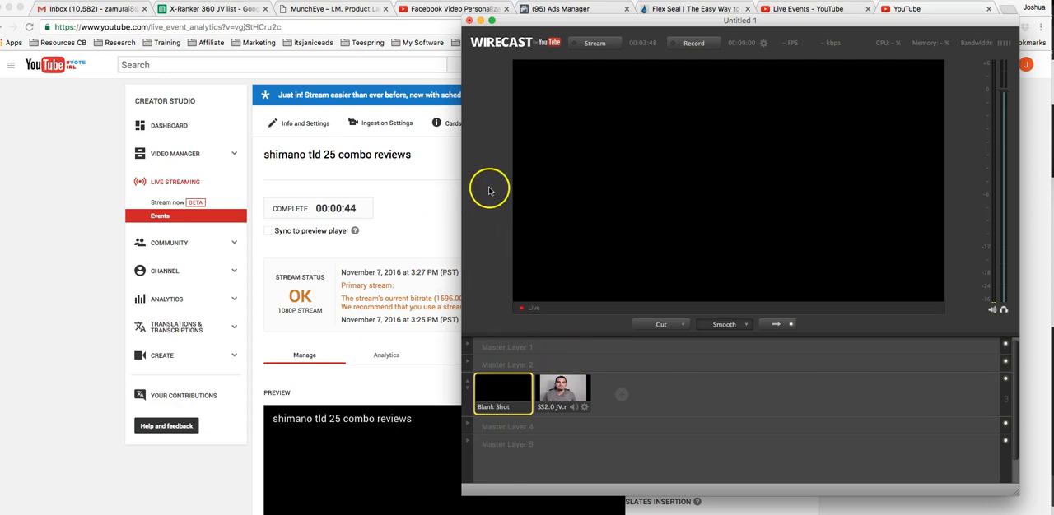
pyautogui.moveTo(583, 178)
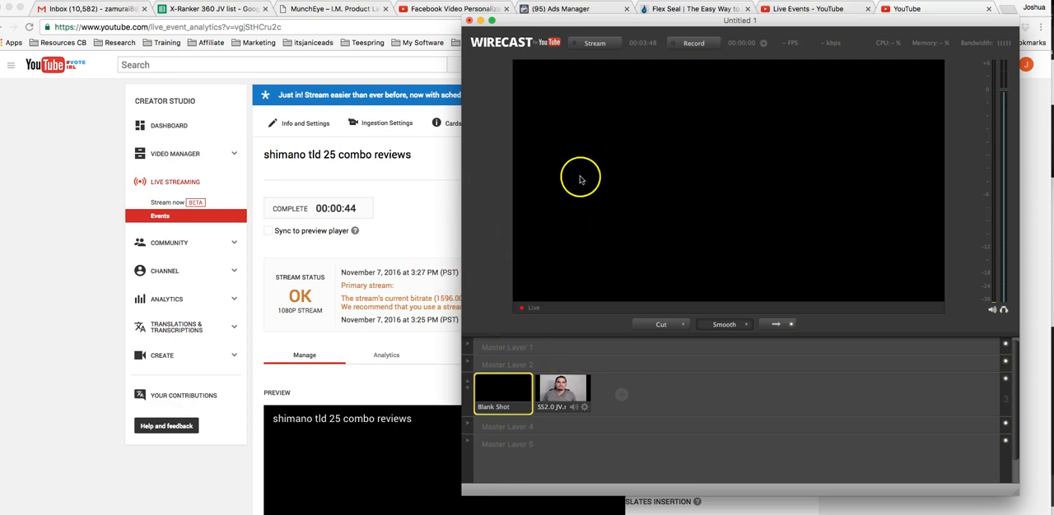
pyautogui.moveTo(504, 230)
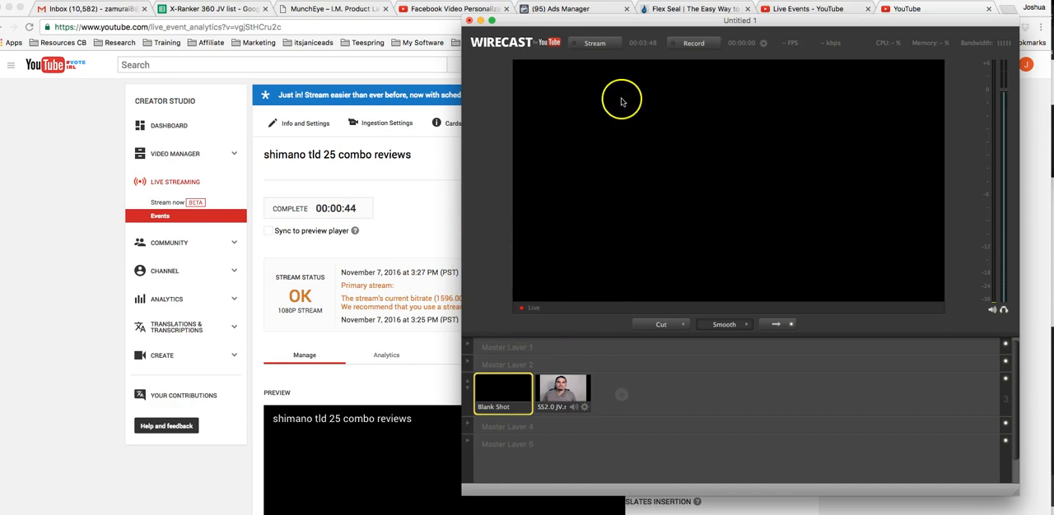
pyautogui.moveTo(480, 218)
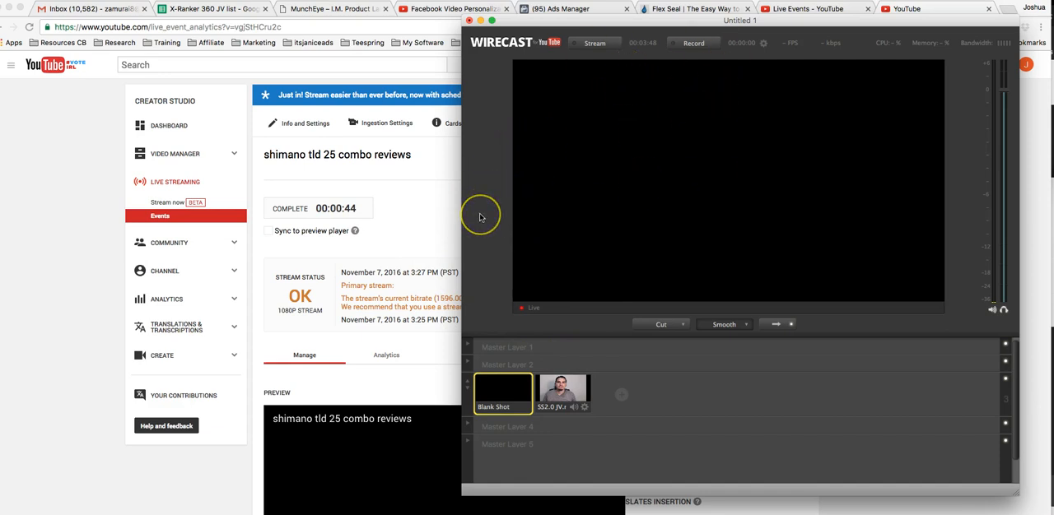
pyautogui.moveTo(480, 217)
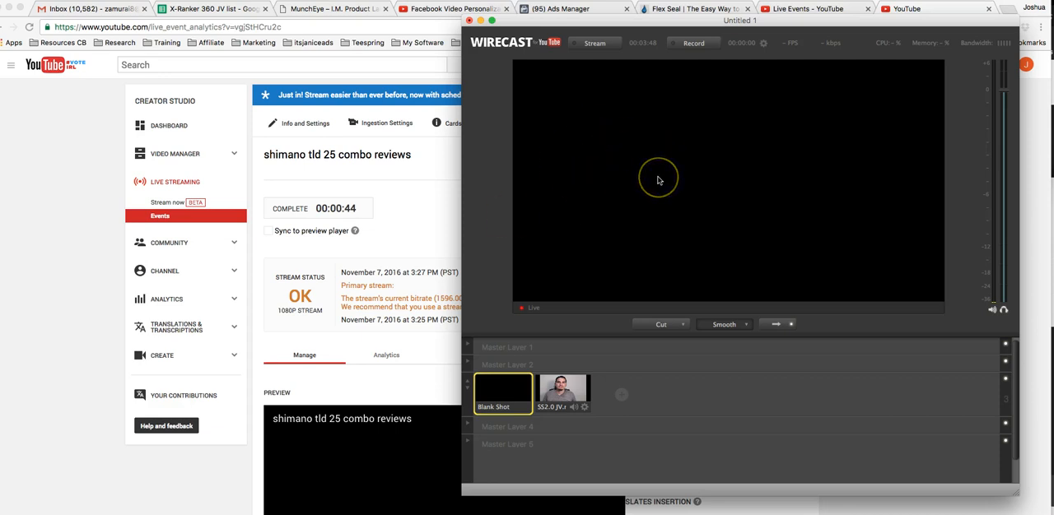
pyautogui.moveTo(659, 181)
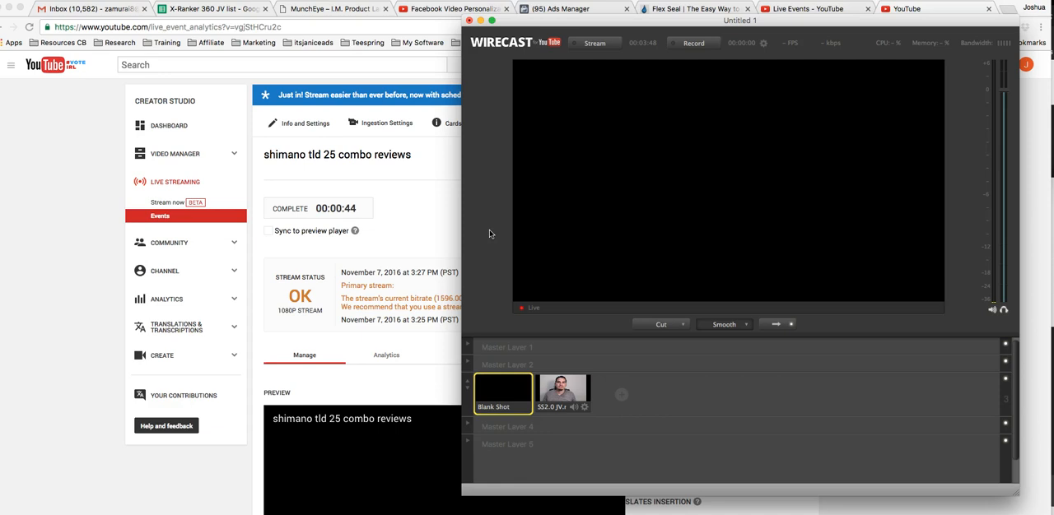
pyautogui.moveTo(94, 458)
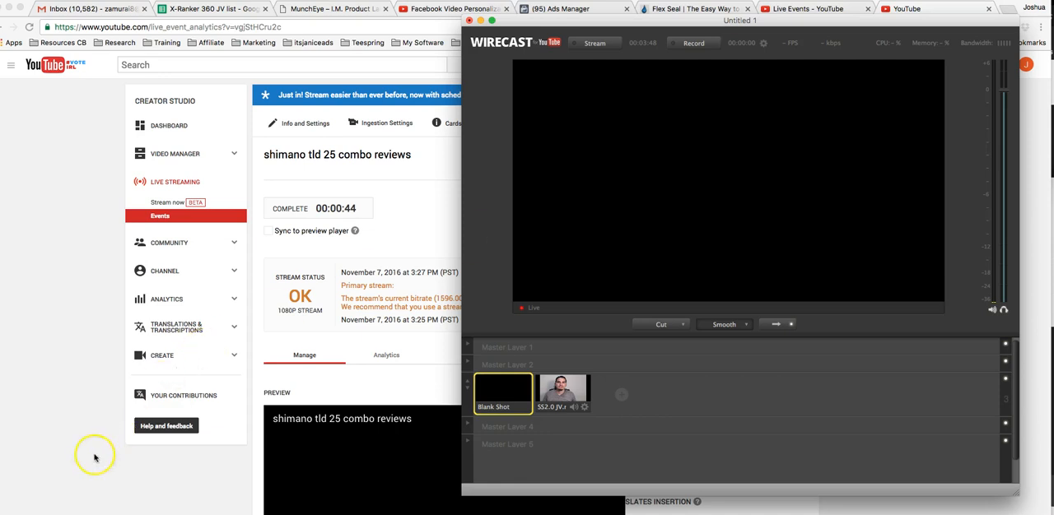